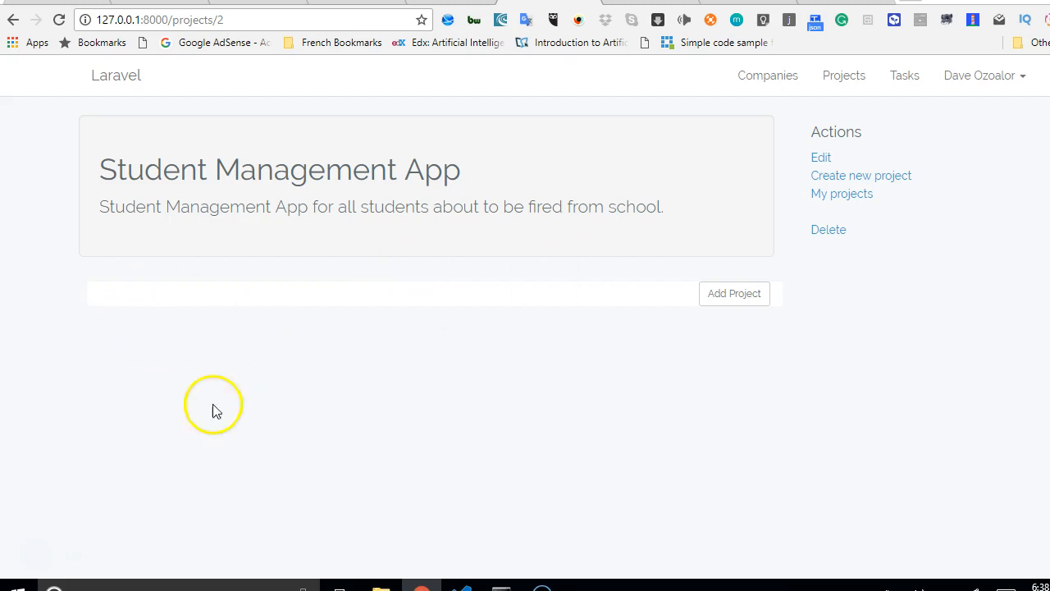
{"action": "mouse_move", "coordinate": [443, 566]}
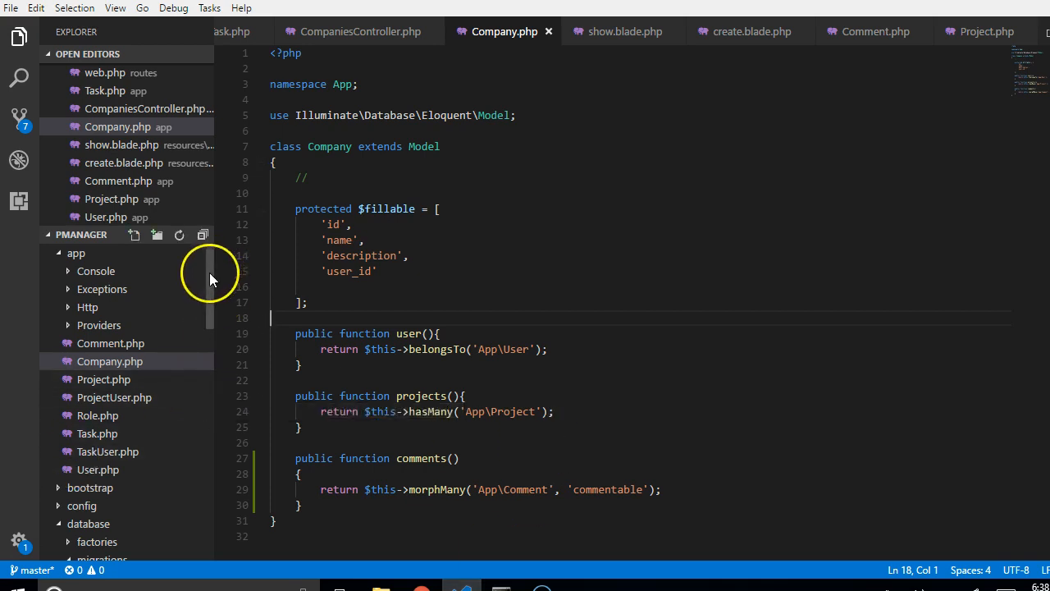
Review the companies create form block, folding and unfolding it to see its full extent
{"action": "scroll", "scroll_direction": "down", "scroll_amount": 3}
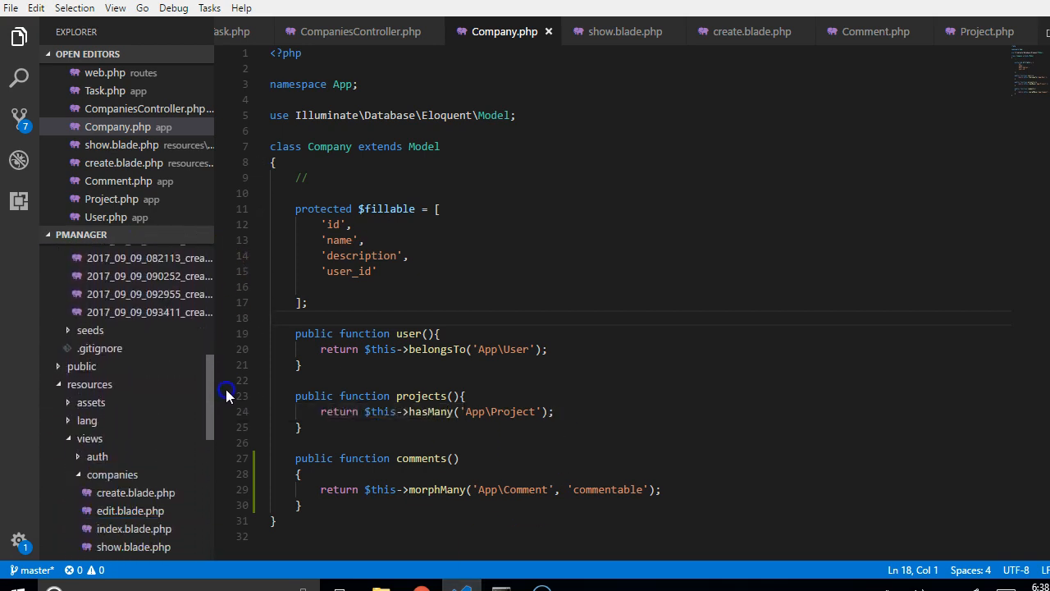
{"action": "scroll", "scroll_direction": "down", "scroll_amount": 3}
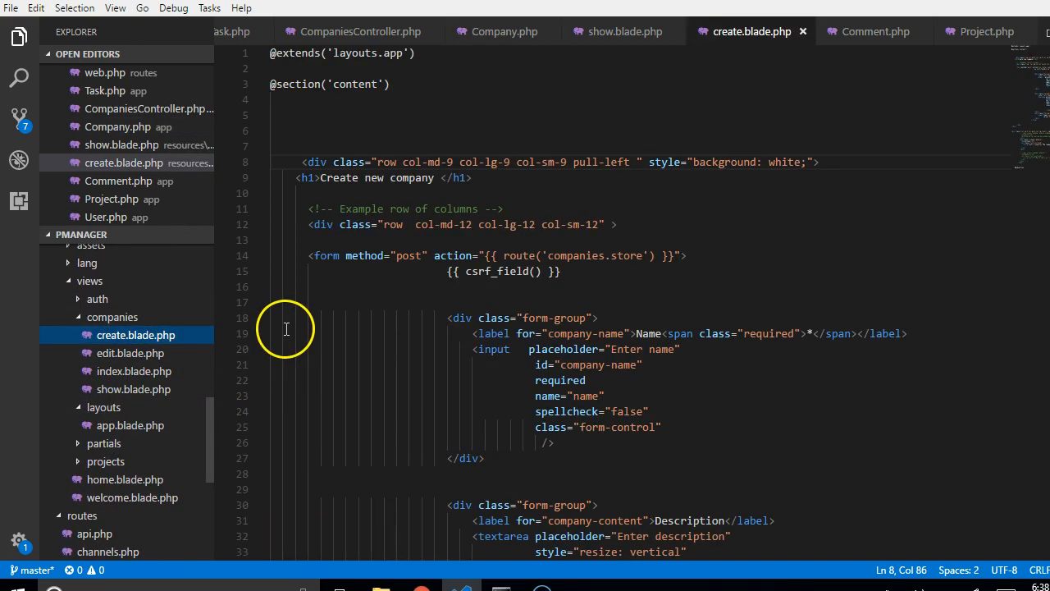
{"action": "mouse_move", "coordinate": [302, 261]}
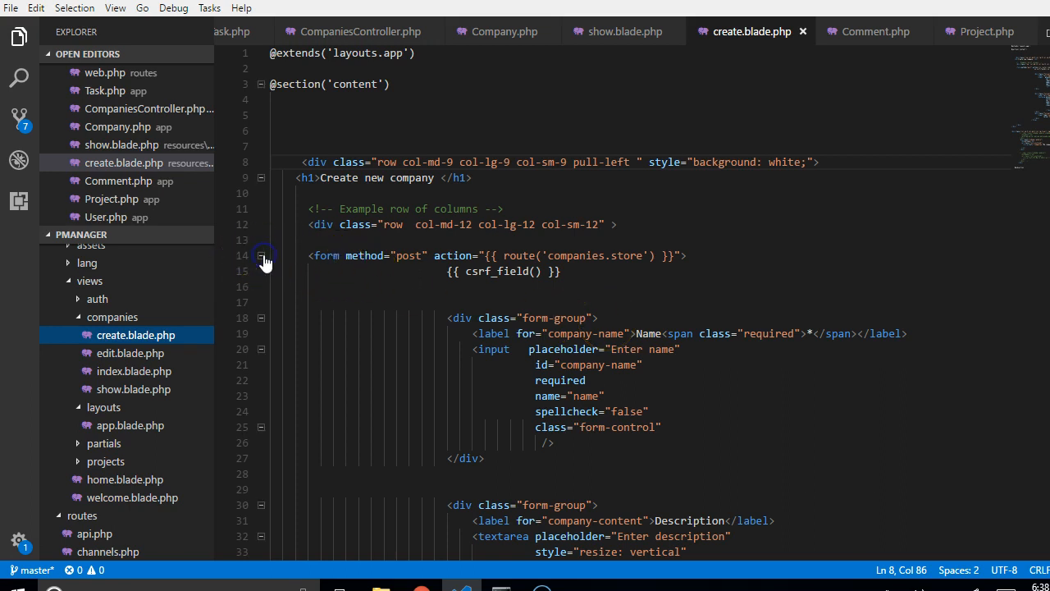
{"action": "left_click", "coordinate": [261, 255]}
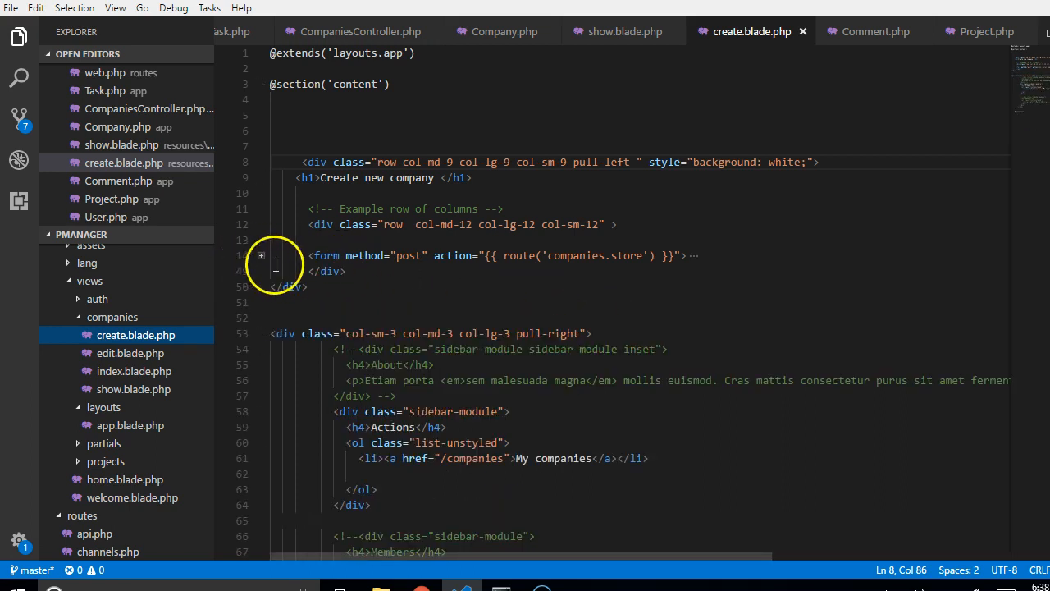
{"action": "left_click", "coordinate": [261, 255]}
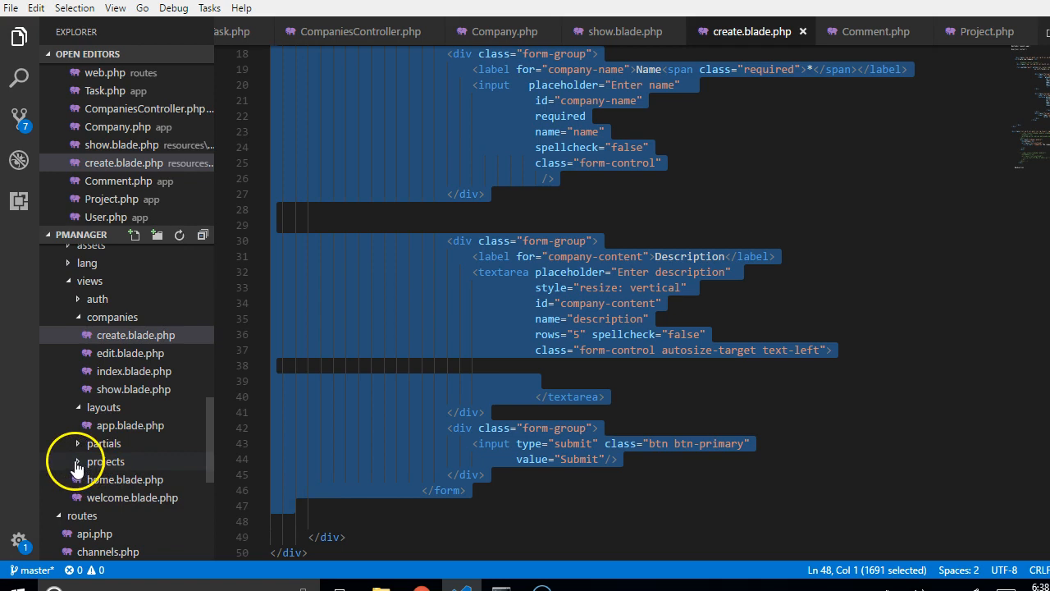
{"action": "left_click", "coordinate": [105, 461]}
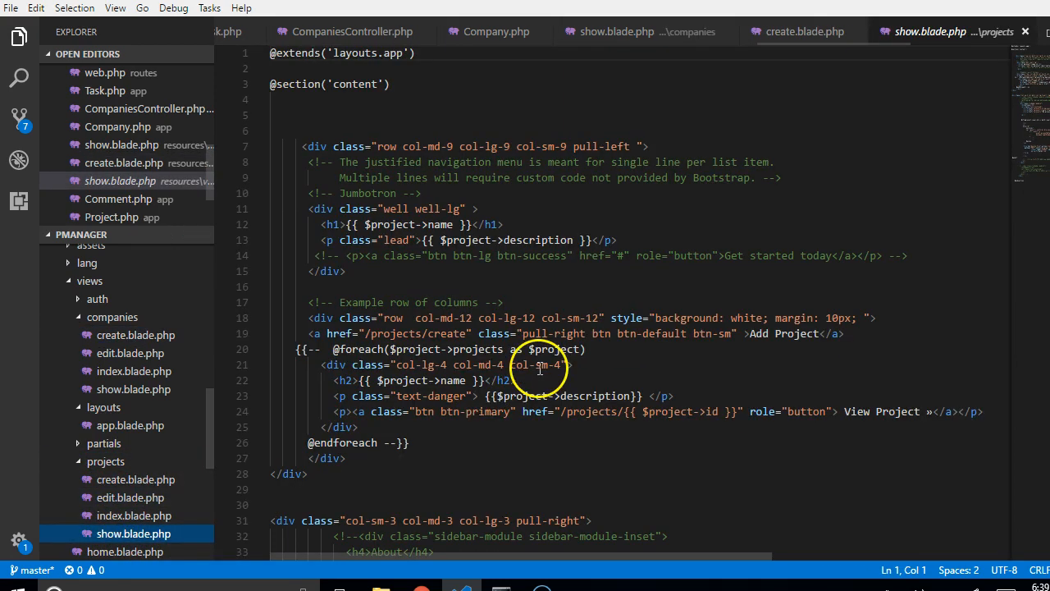
Add blank lines and a <br/> below the Add Project link, then paste the company form
{"action": "scroll", "scroll_direction": "down", "scroll_amount": 3}
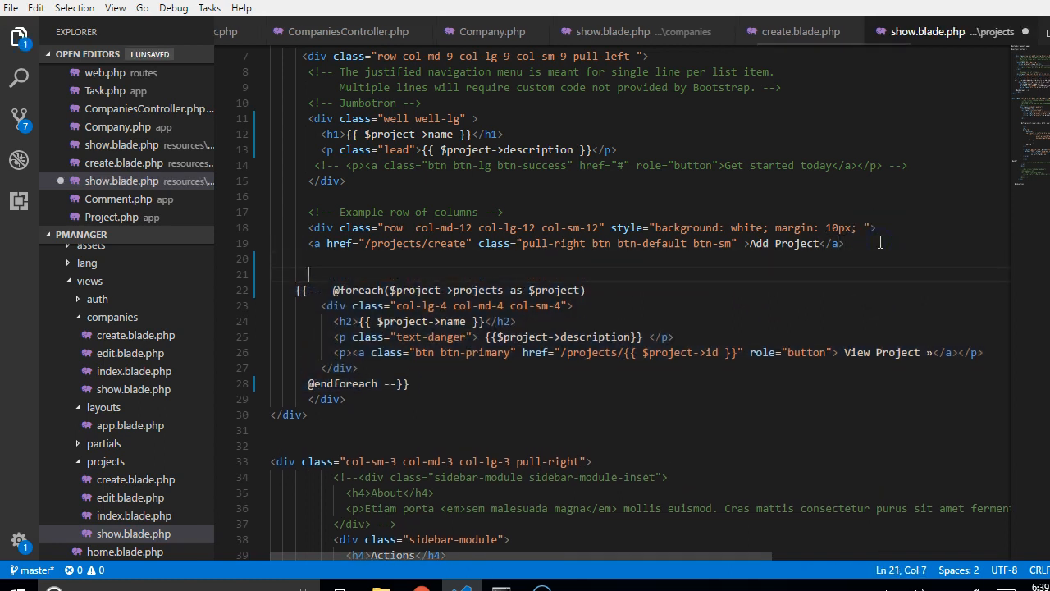
{"action": "key", "text": "Enter"}
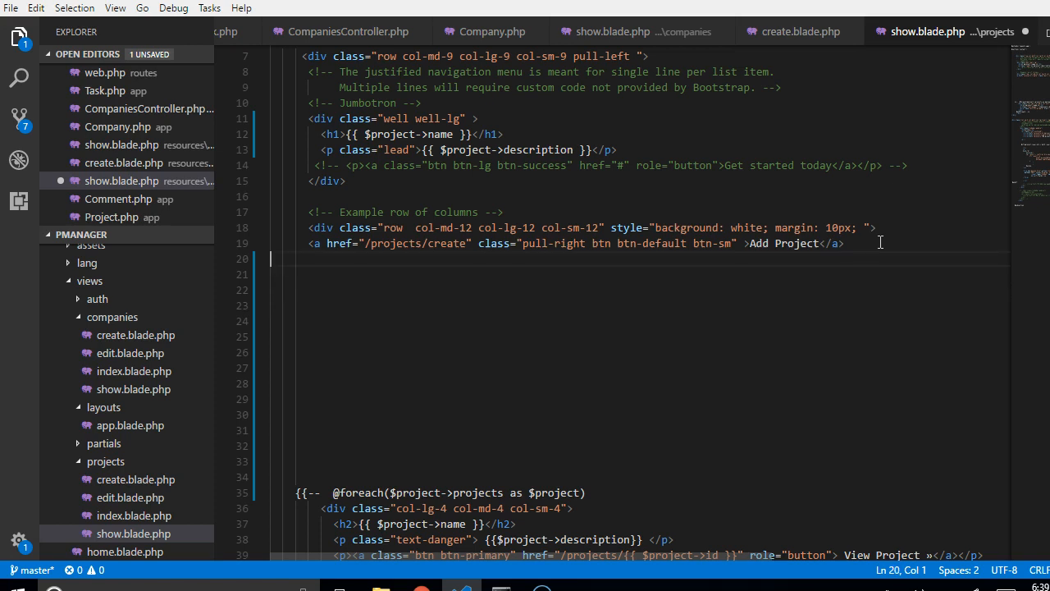
{"action": "type", "text": "<br/>"}
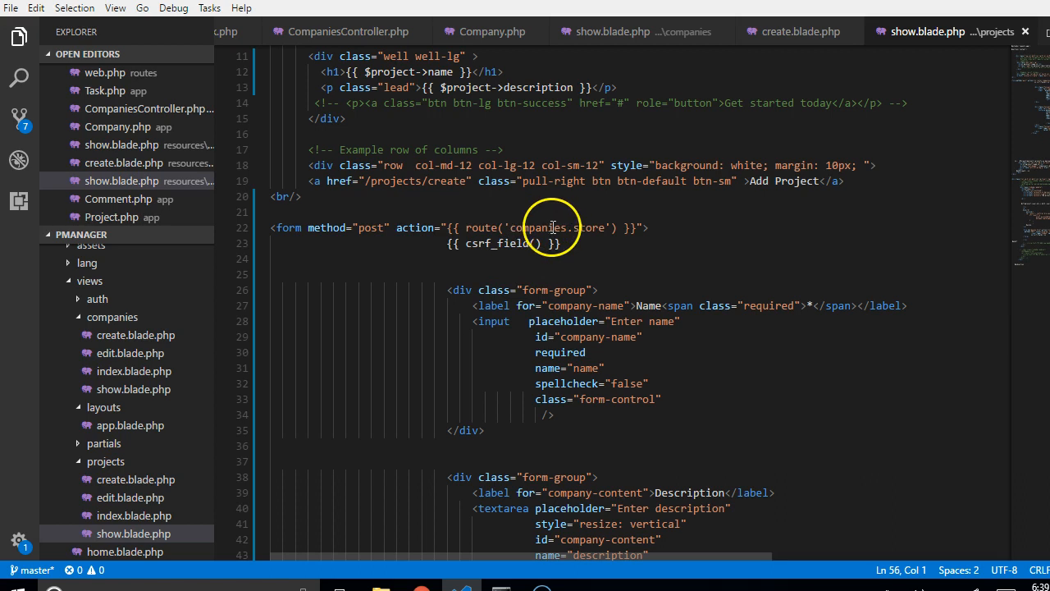
Point the form route at comments.store and select the Name label text for removal
{"action": "double_click", "coordinate": [539, 228]}
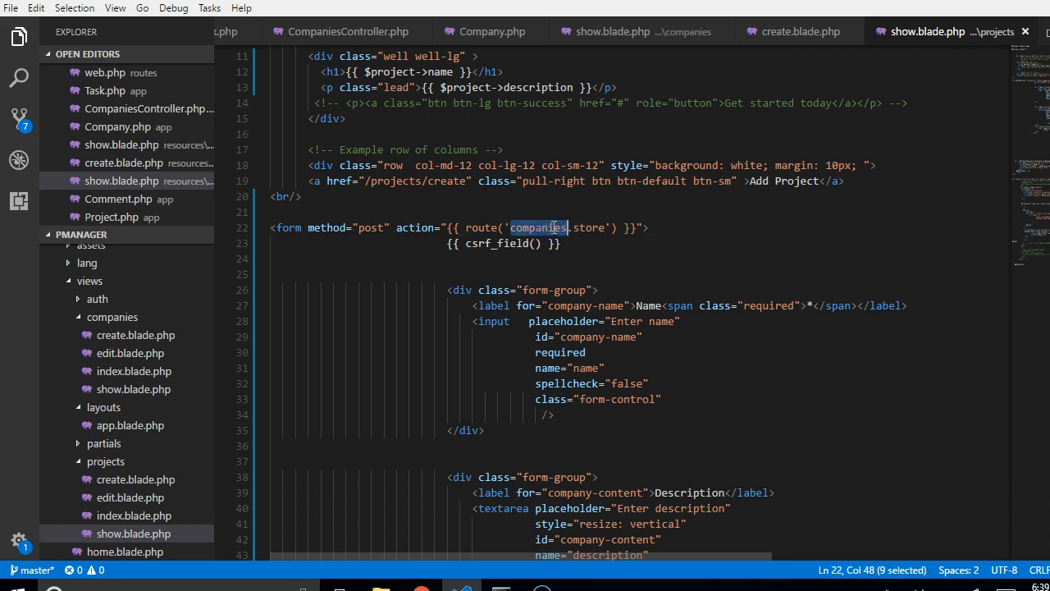
{"action": "type", "text": "comments"}
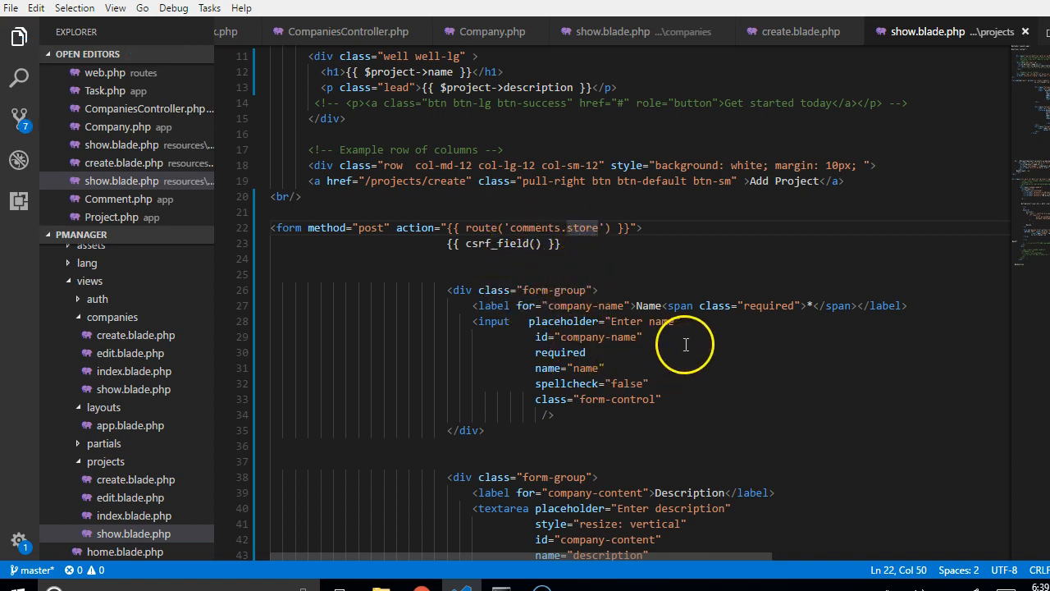
{"action": "mouse_move", "coordinate": [681, 370]}
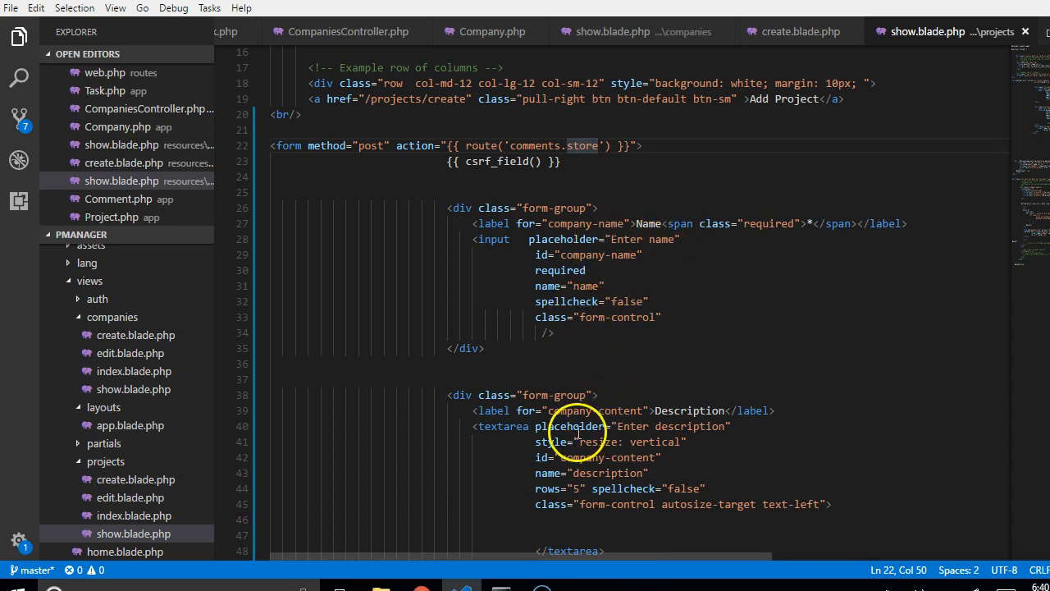
{"action": "scroll", "scroll_direction": "down", "scroll_amount": 3}
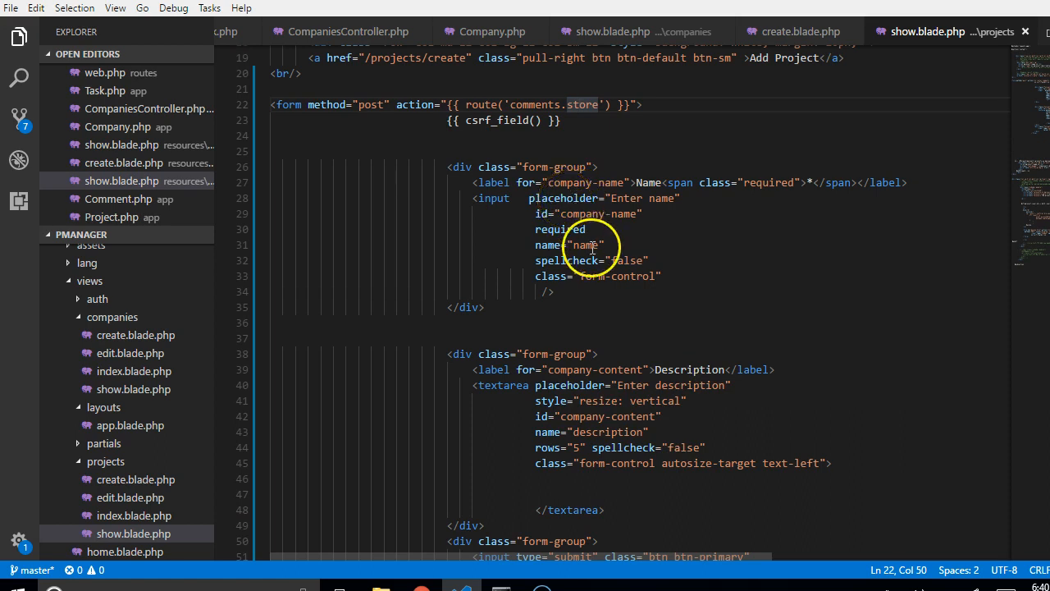
{"action": "mouse_move", "coordinate": [654, 172]}
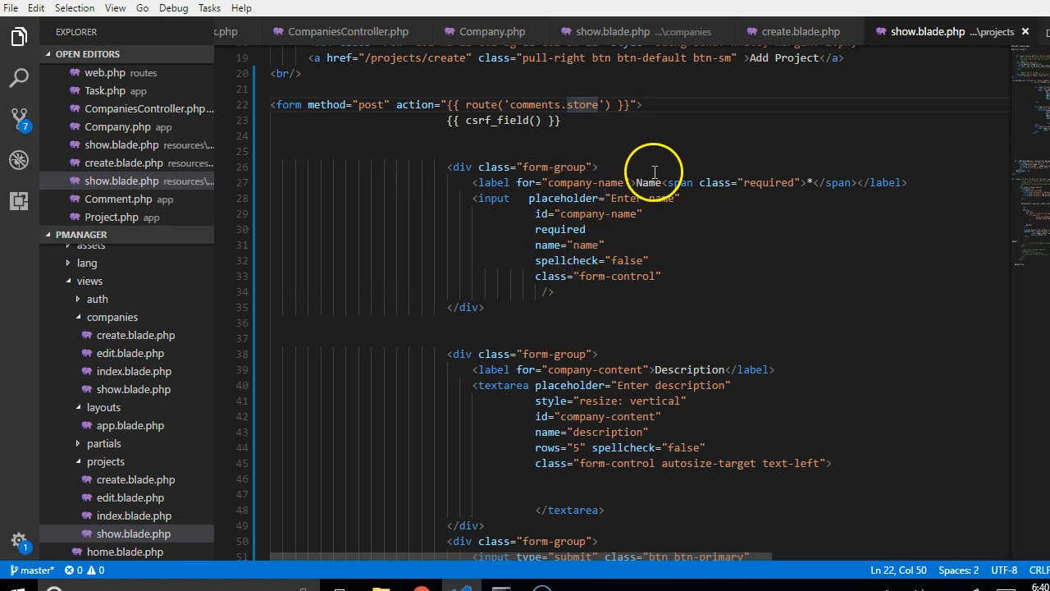
{"action": "double_click", "coordinate": [647, 182]}
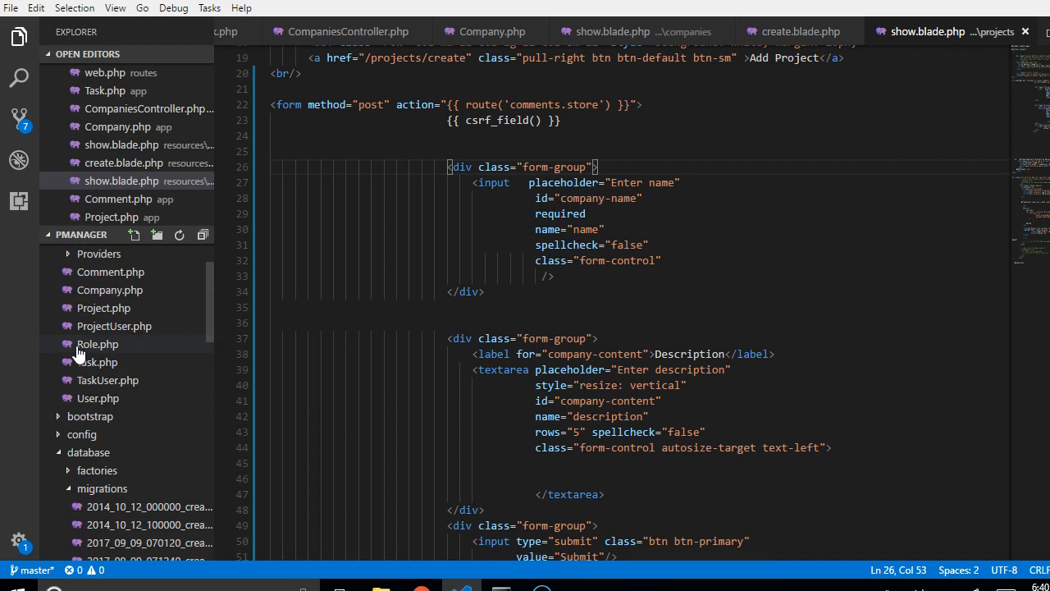
{"action": "left_click", "coordinate": [111, 343]}
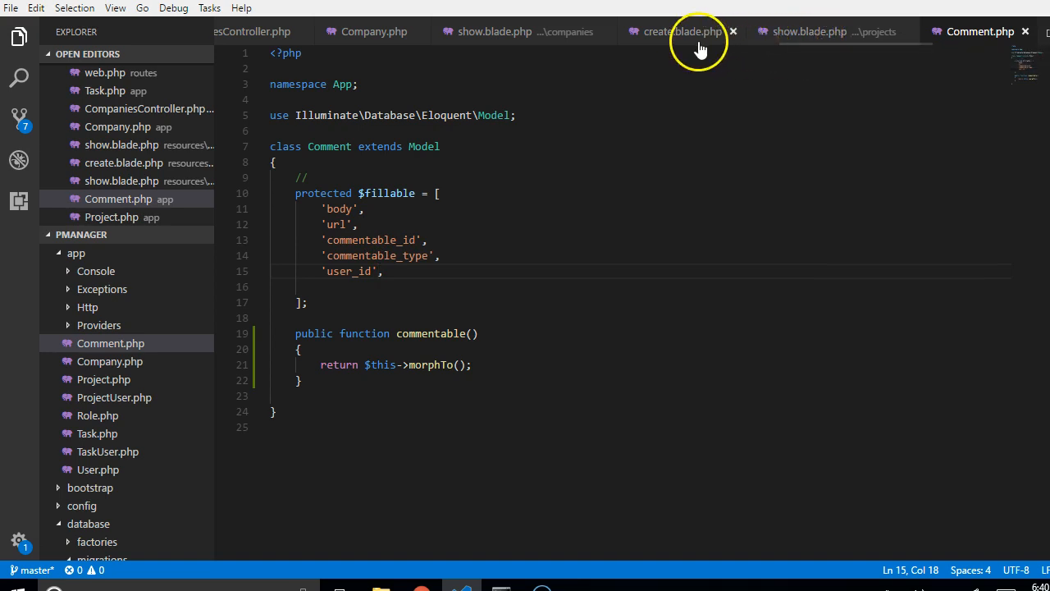
{"action": "left_click", "coordinate": [682, 31]}
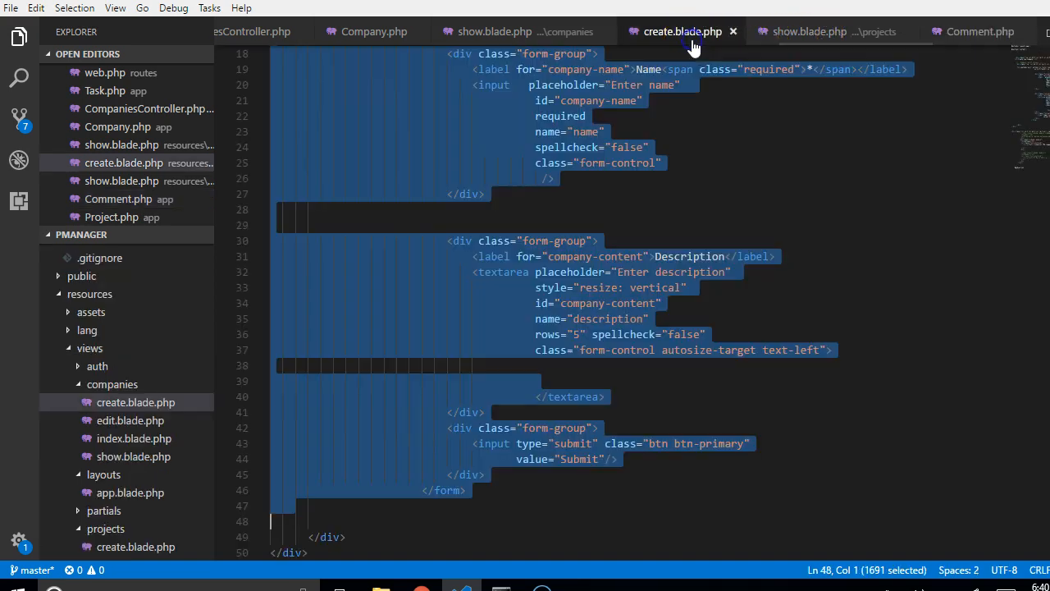
{"action": "left_click", "coordinate": [829, 32]}
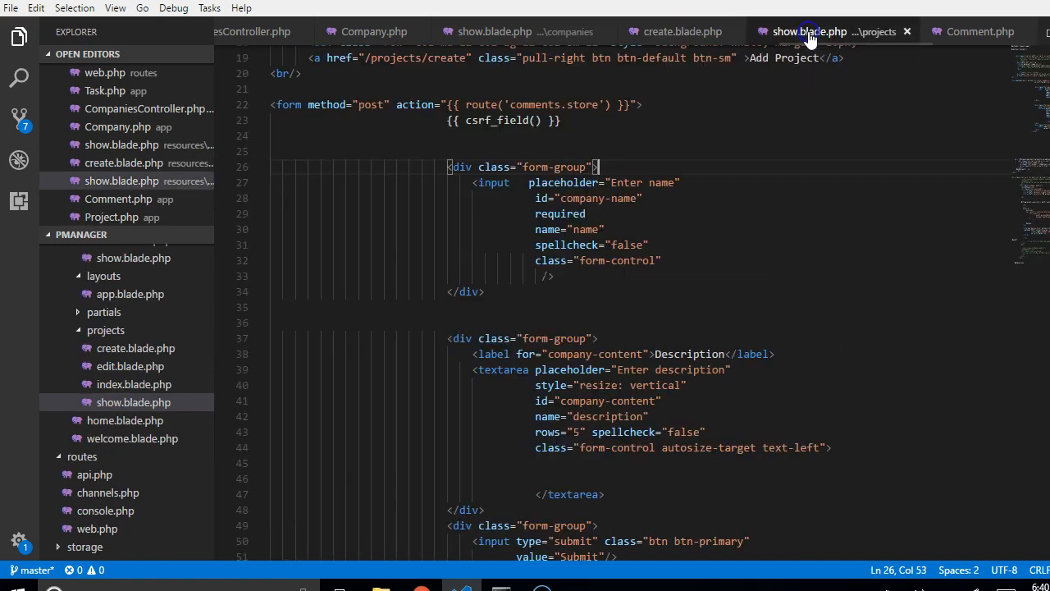
Restore the label line as 'Url (proof of work done)' with placeholder 'Enter url'
{"action": "type", "text": "<label for=\"company-name\">Name<span class=\"required\">*</span></label>"}
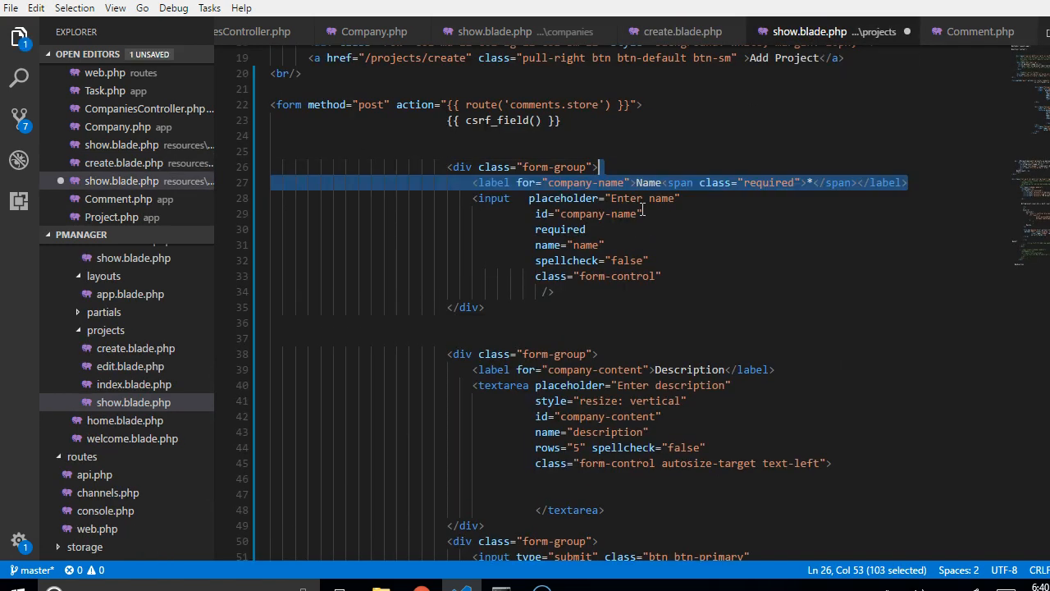
{"action": "left_click", "coordinate": [665, 182]}
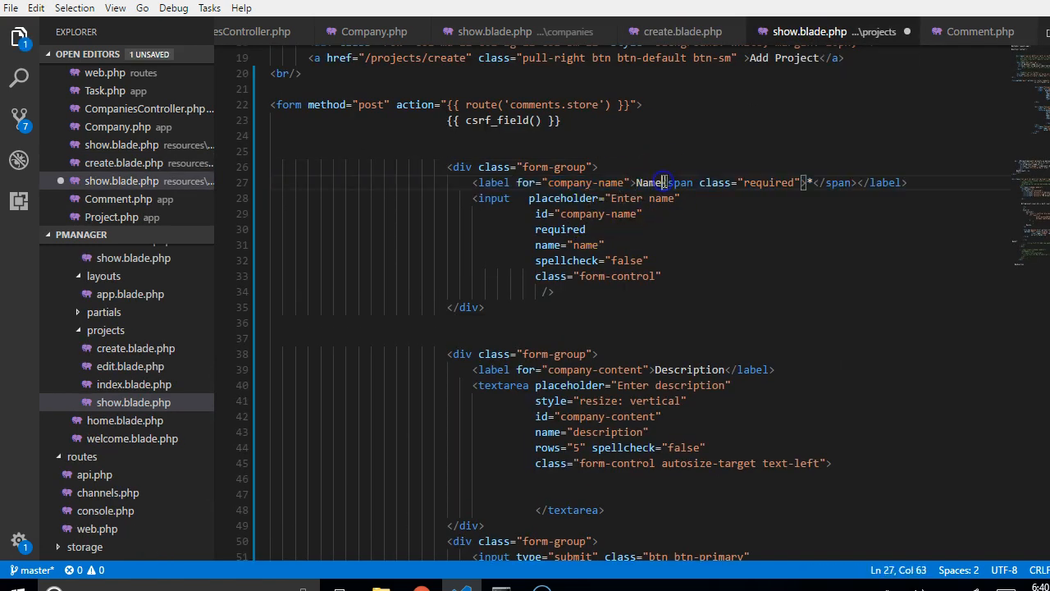
{"action": "double_click", "coordinate": [649, 182]}
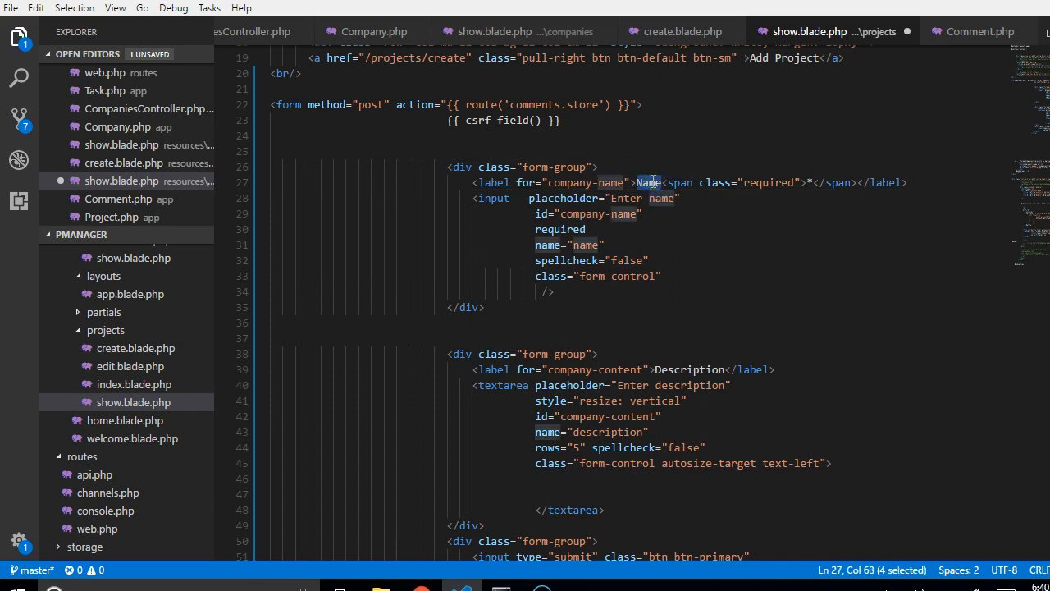
{"action": "type", "text": "Url"}
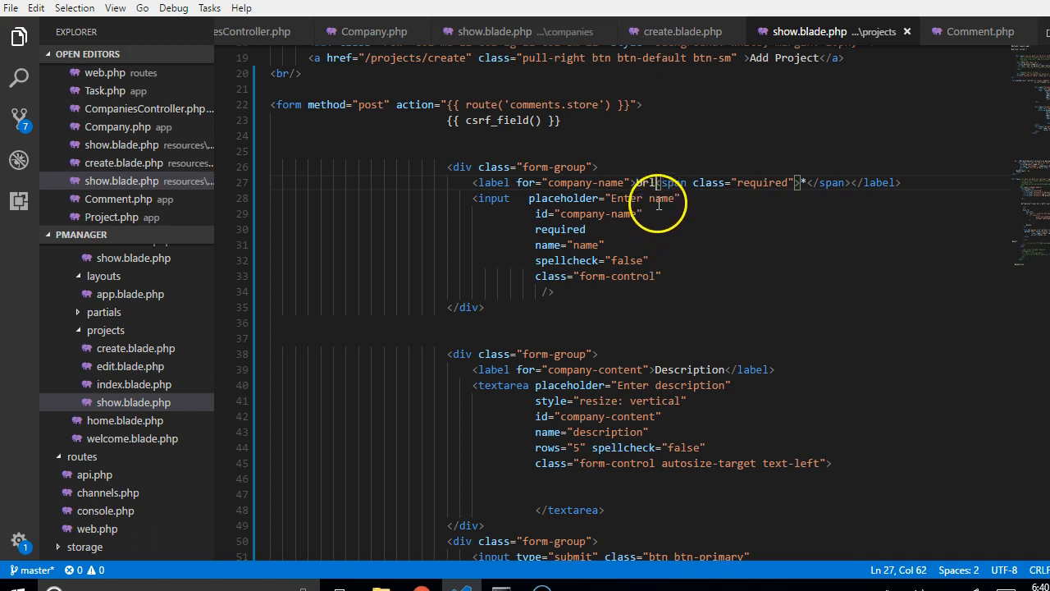
{"action": "type", "text": "Pr"}
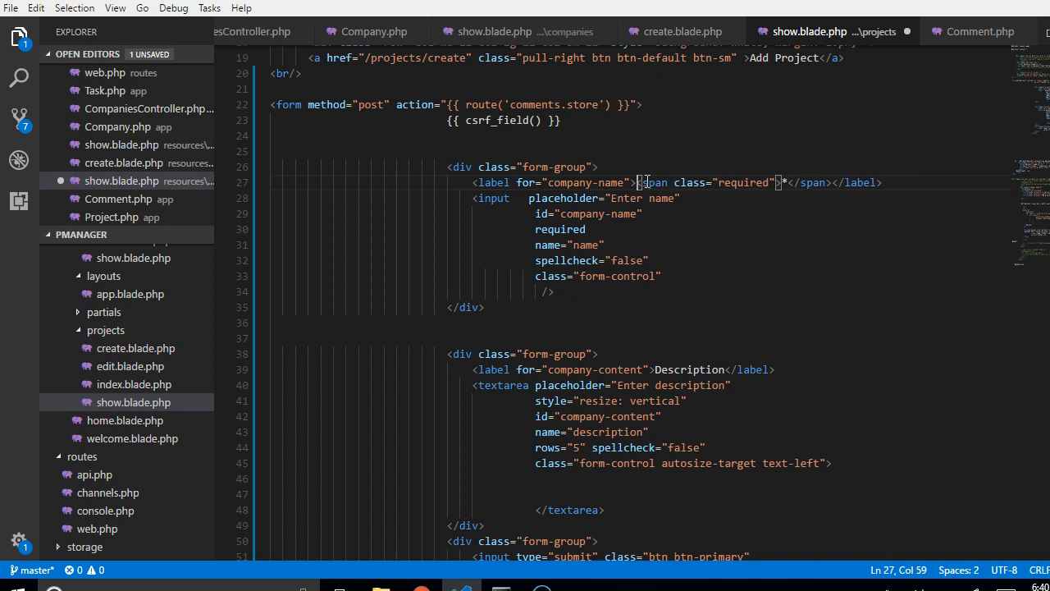
{"action": "type", "text": "Url"}
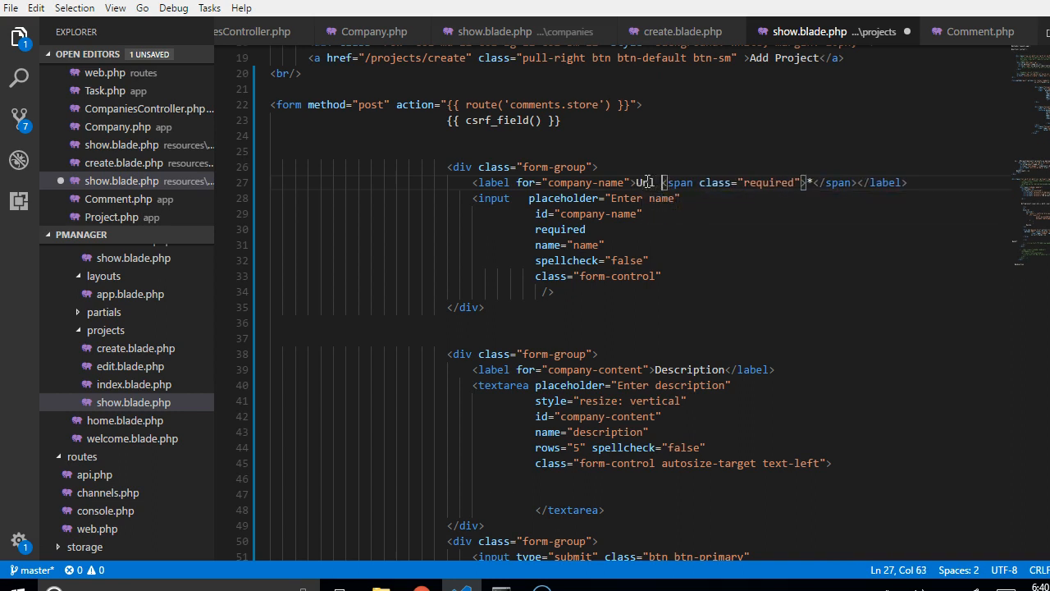
{"action": "type", "text": "(proof of work done"}
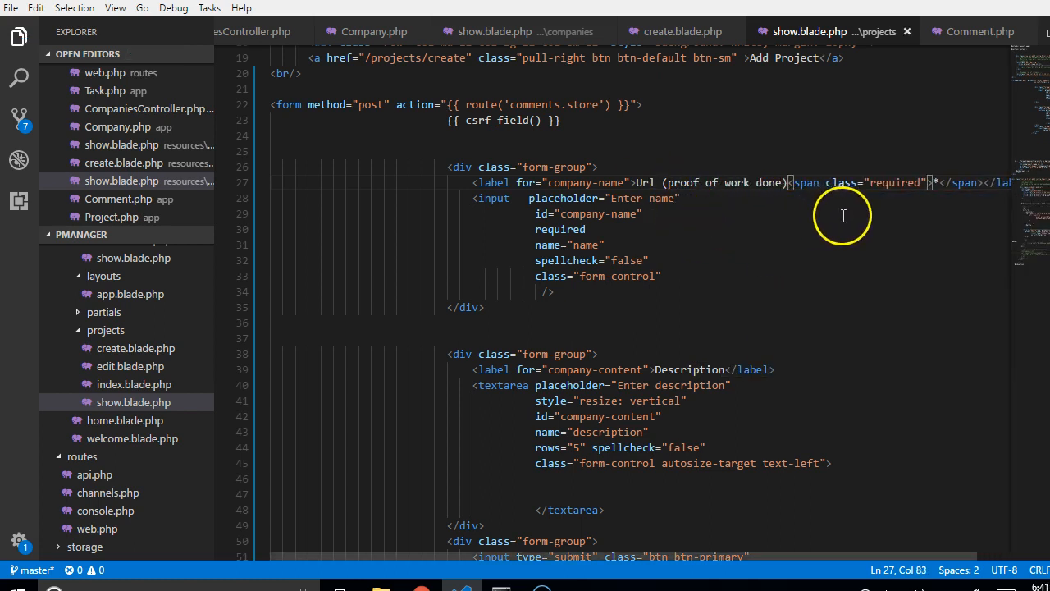
{"action": "mouse_move", "coordinate": [673, 201]}
{"action": "type", "text": "u"}
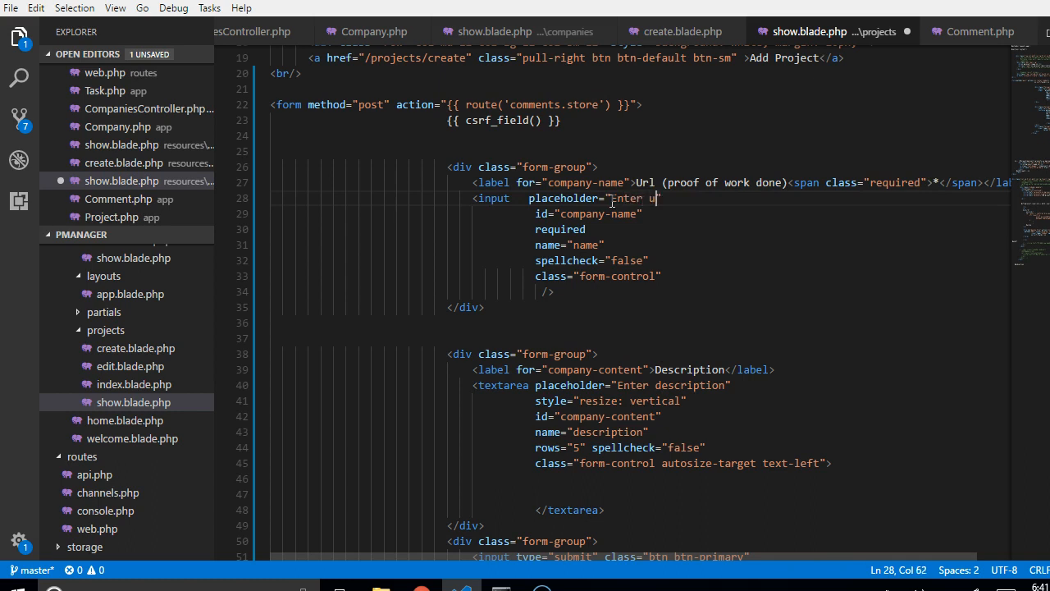
{"action": "type", "text": "rl"}
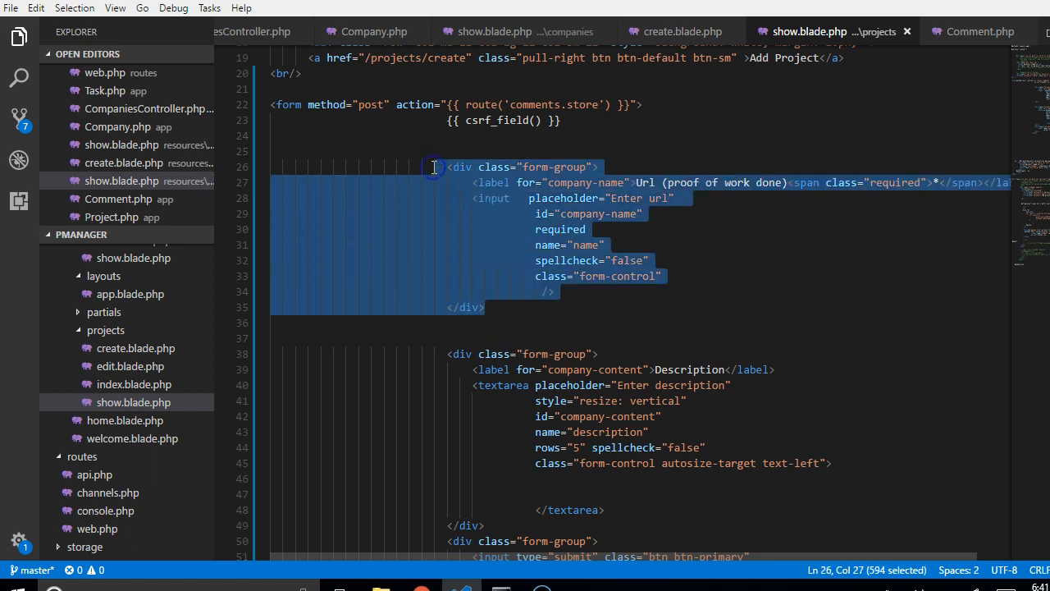
Drop the url field group; label the textarea 'Proof of work done (Url/Photos)', placeholder 'Enter url or screenshots'
{"action": "key", "text": "Delete"}
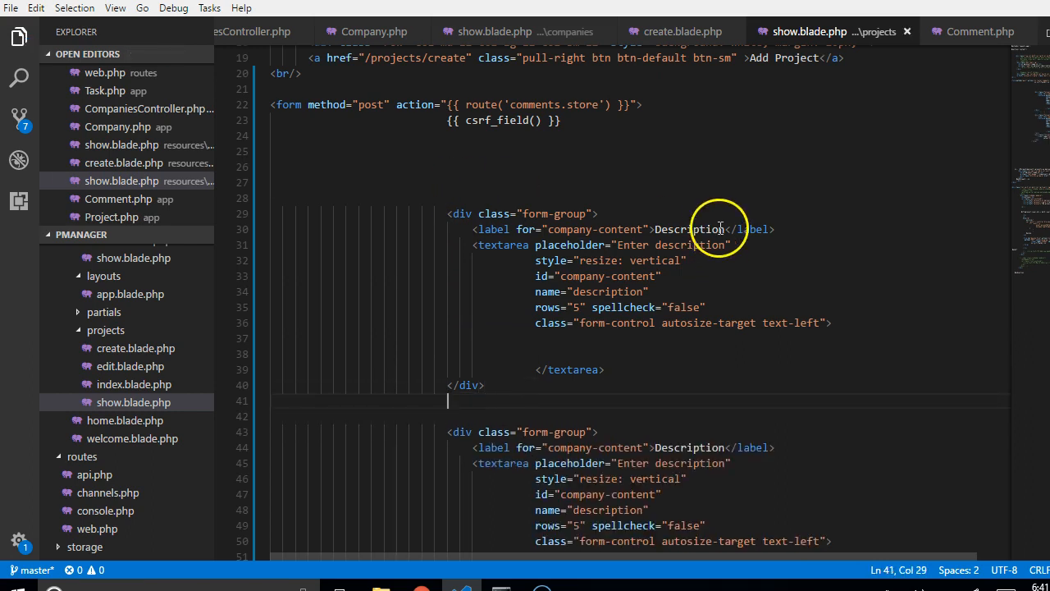
{"action": "type", "text": "Prog"}
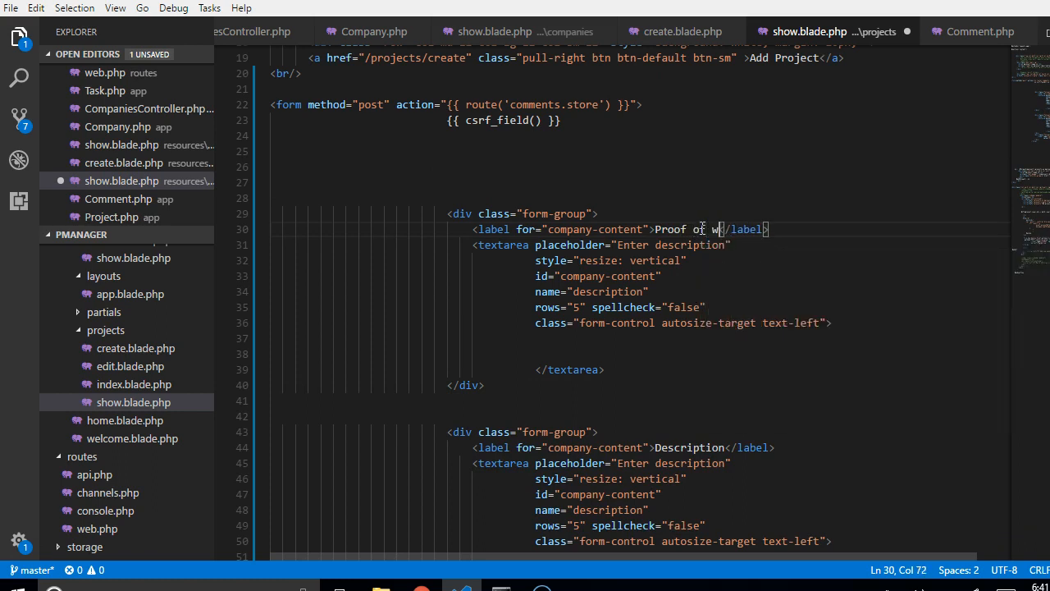
{"action": "type", "text": "ork done"}
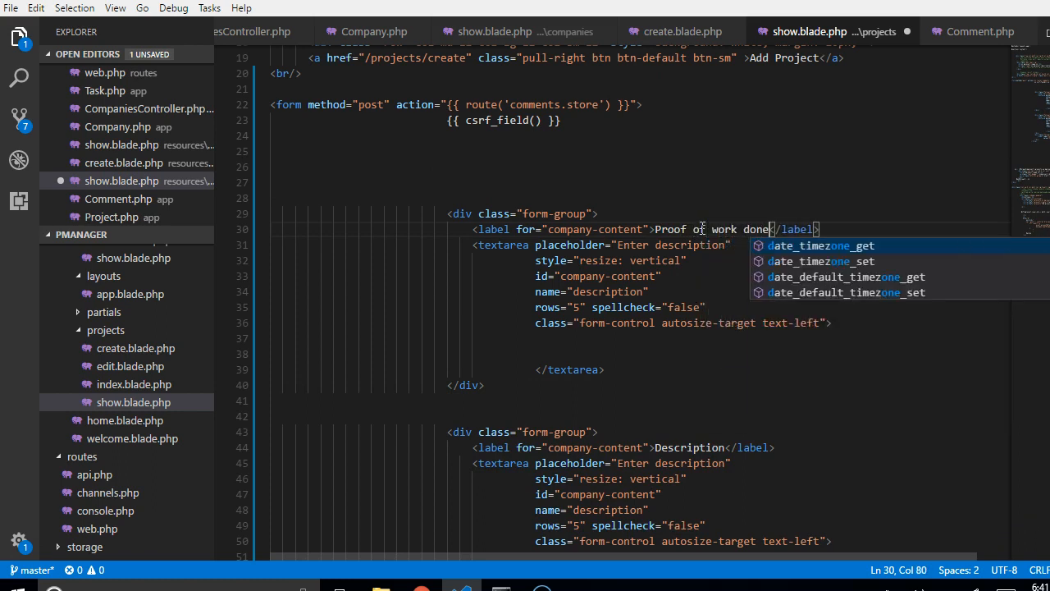
{"action": "type", "text": "(Url/"}
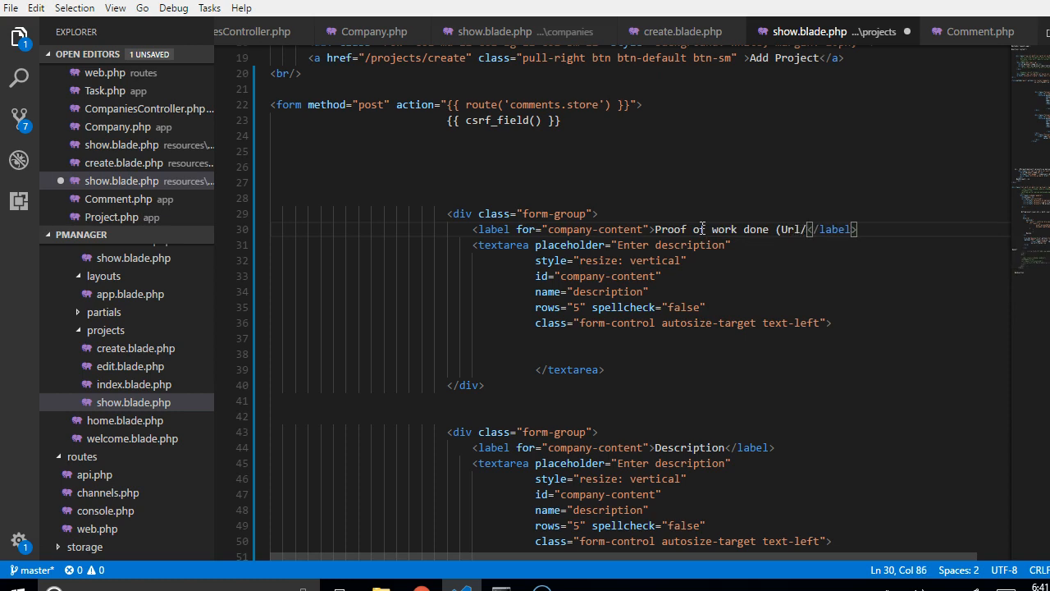
{"action": "type", "text": "P"}
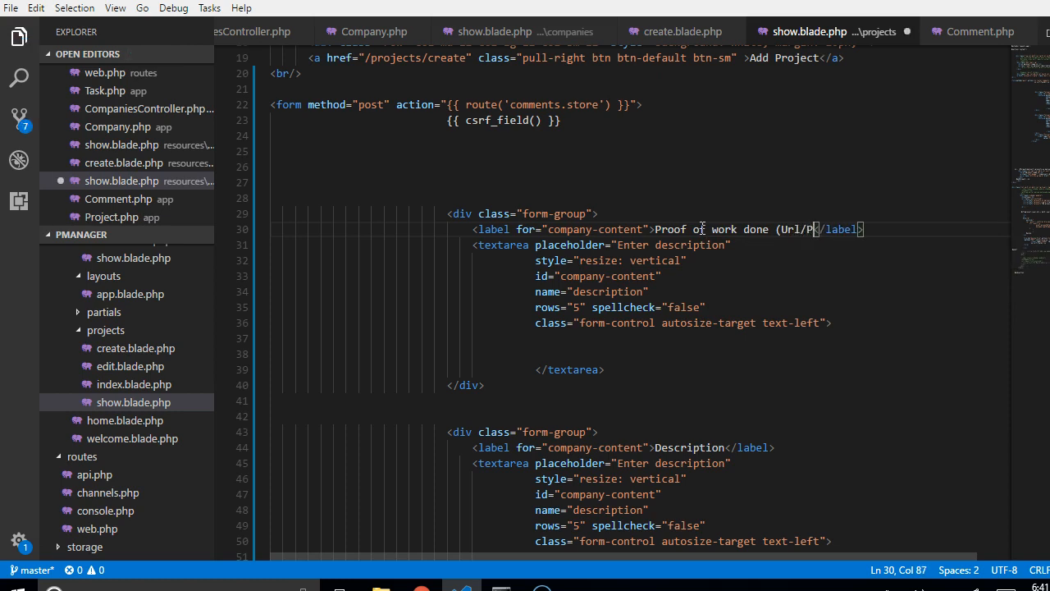
{"action": "type", "text": "hotos"}
{"action": "left_click", "coordinate": [603, 244]}
{"action": "type", "text": "url or"}
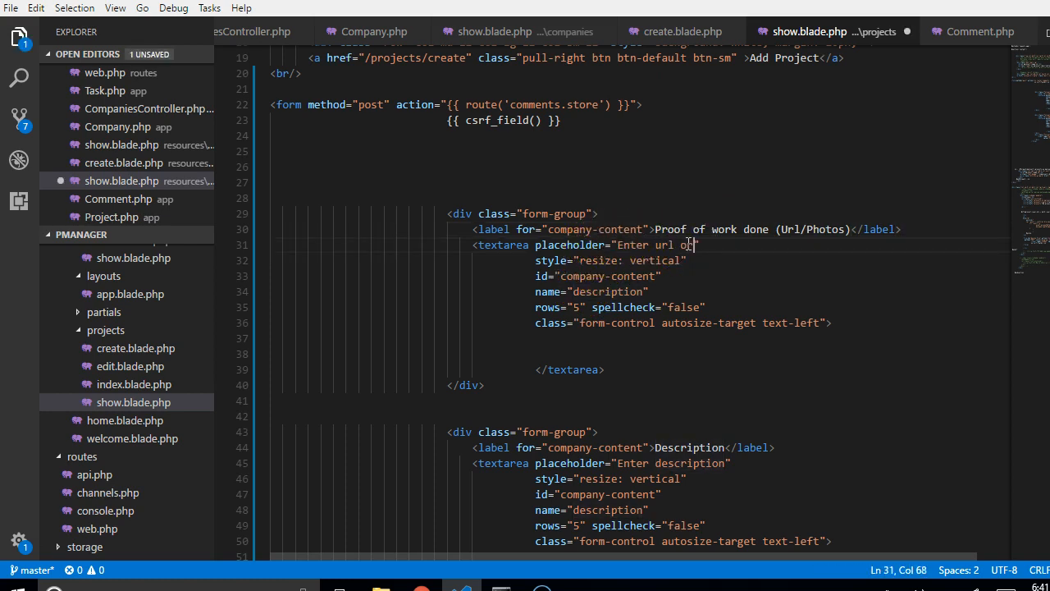
{"action": "type", "text": "screensh"}
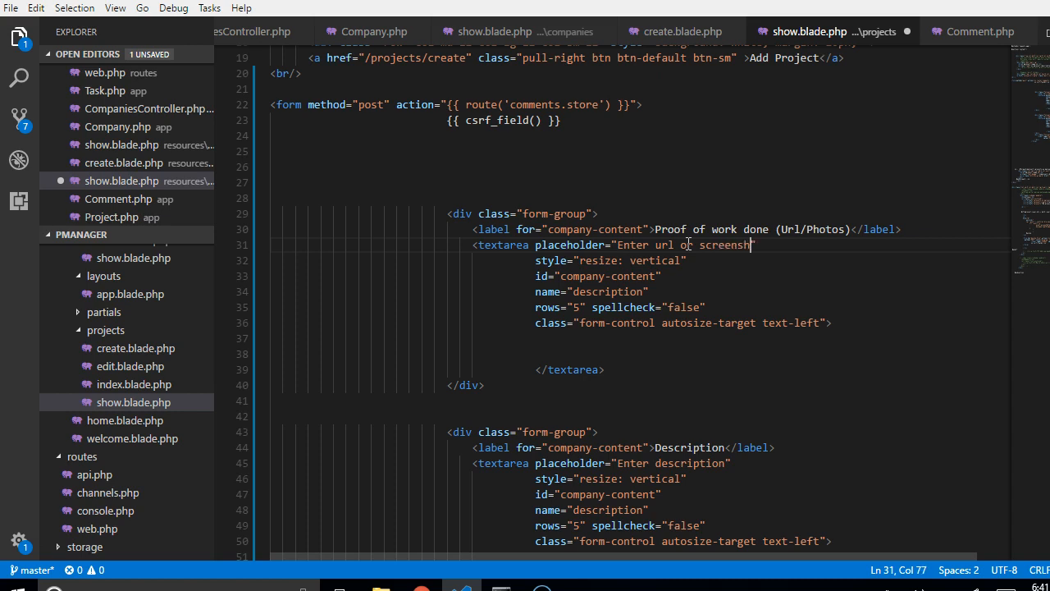
{"action": "type", "text": "ots"}
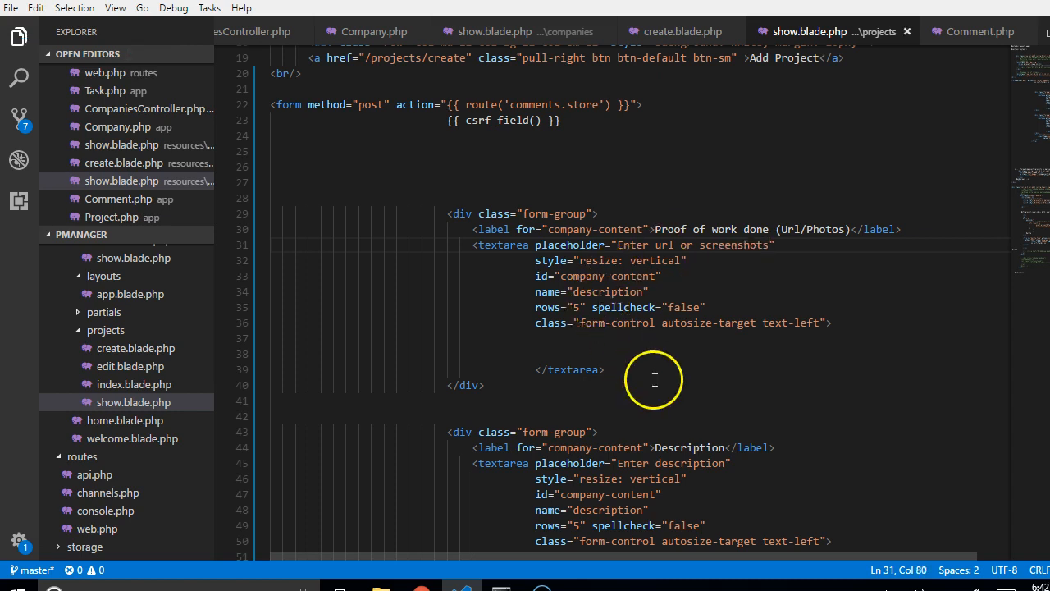
Give the proof textarea 3 rows and name url; rename the second field body, labelled Comment
{"action": "double_click", "coordinate": [575, 307]}
{"action": "type", "text": "3"}
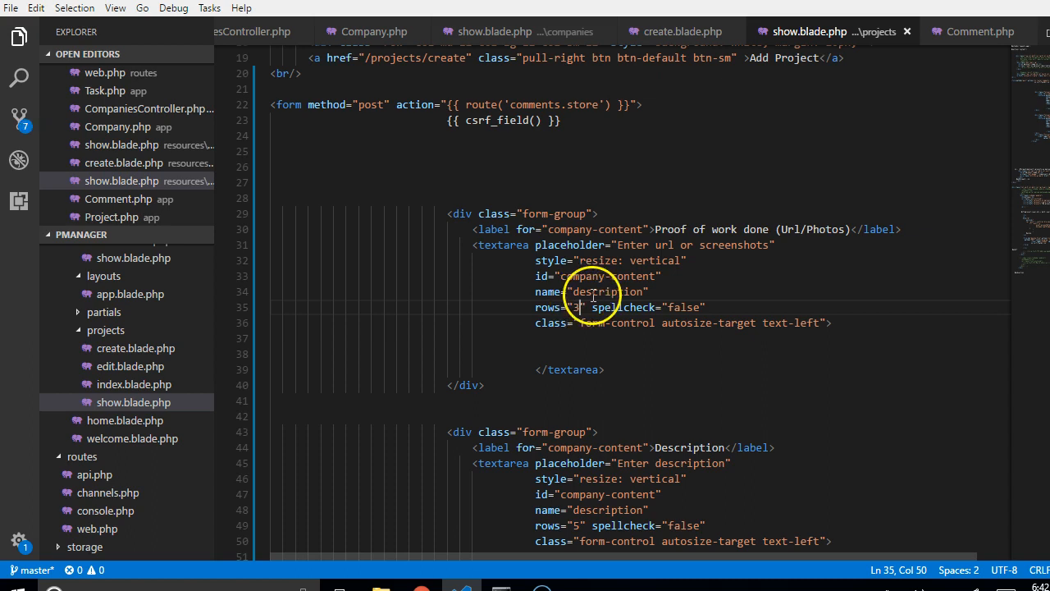
{"action": "type", "text": "url\""}
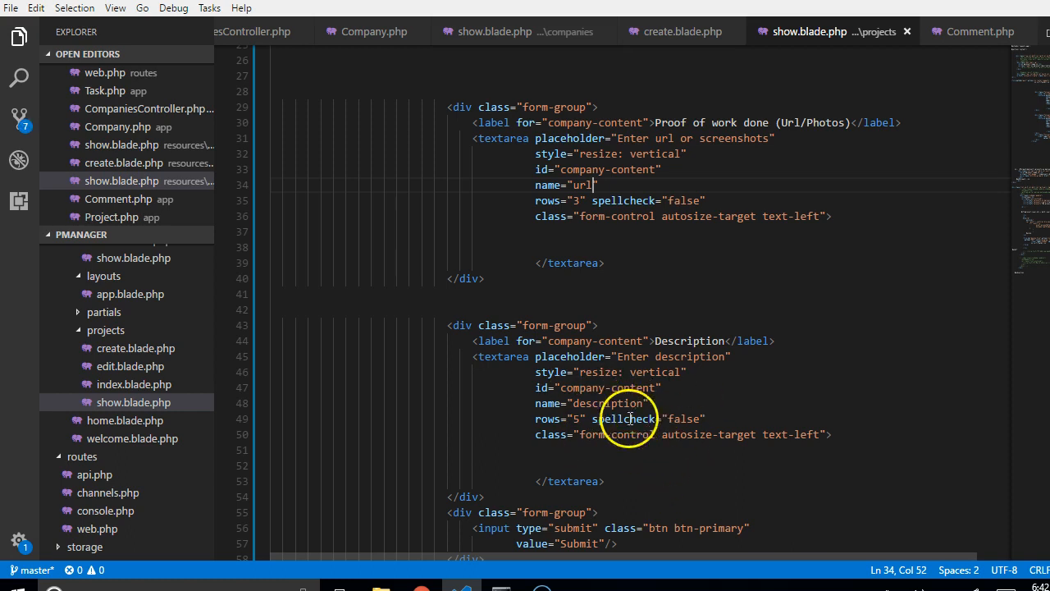
{"action": "double_click", "coordinate": [607, 403]}
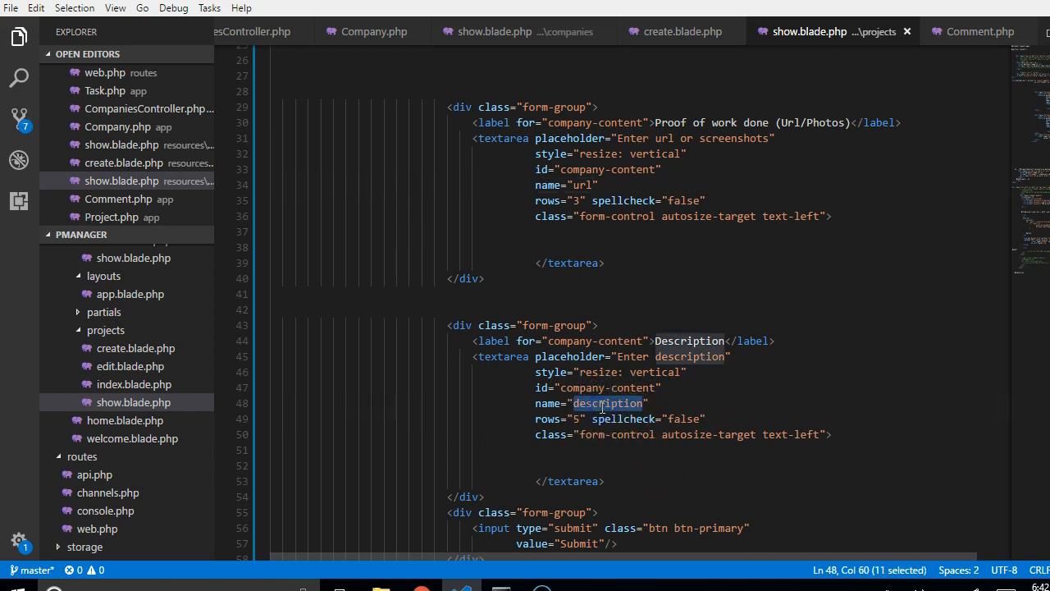
{"action": "type", "text": "body\""}
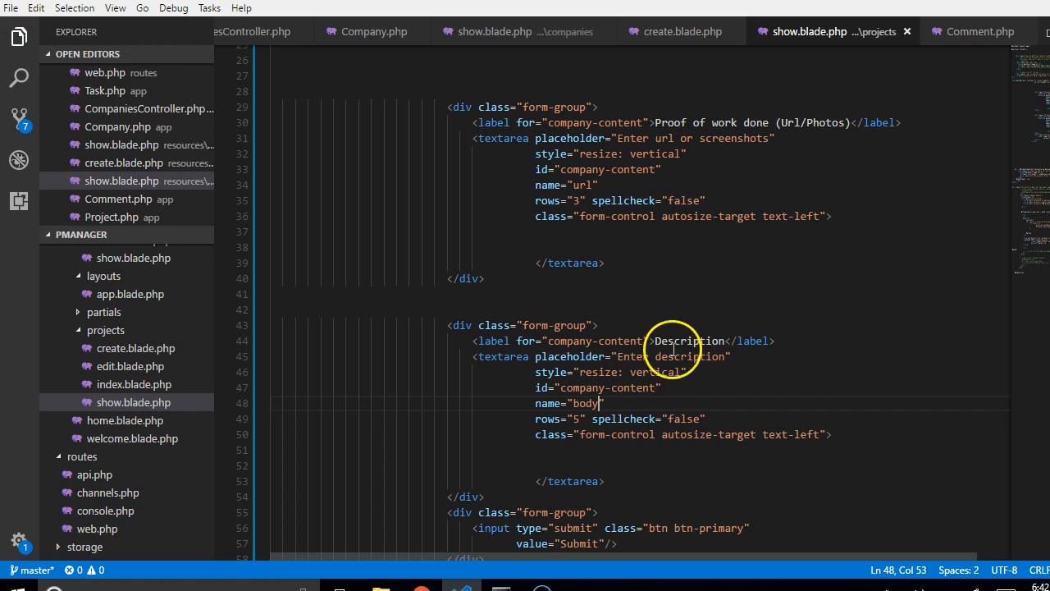
{"action": "type", "text": "Comment"}
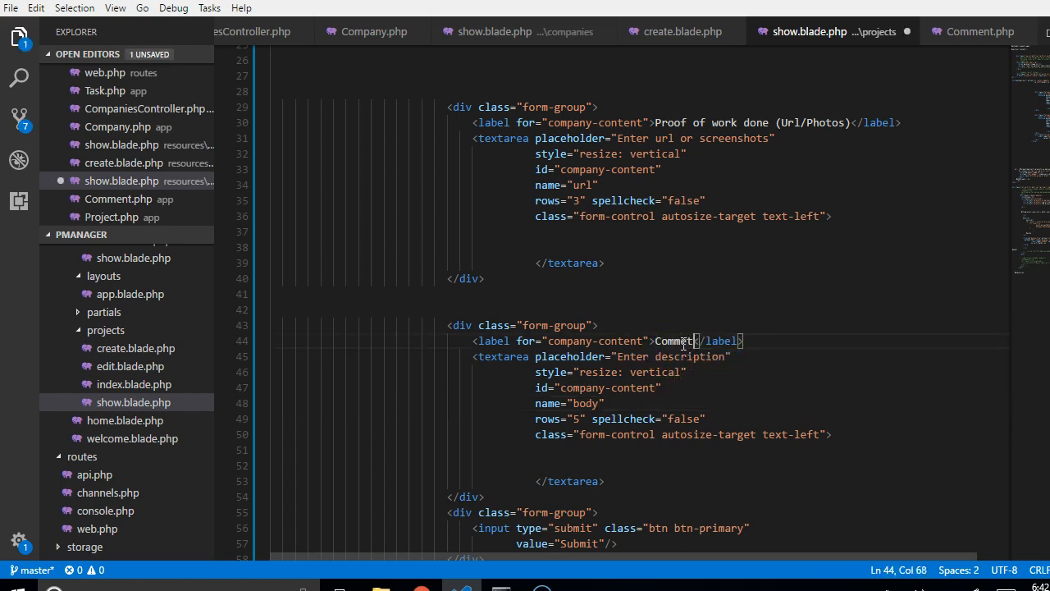
{"action": "type", "text": "e"}
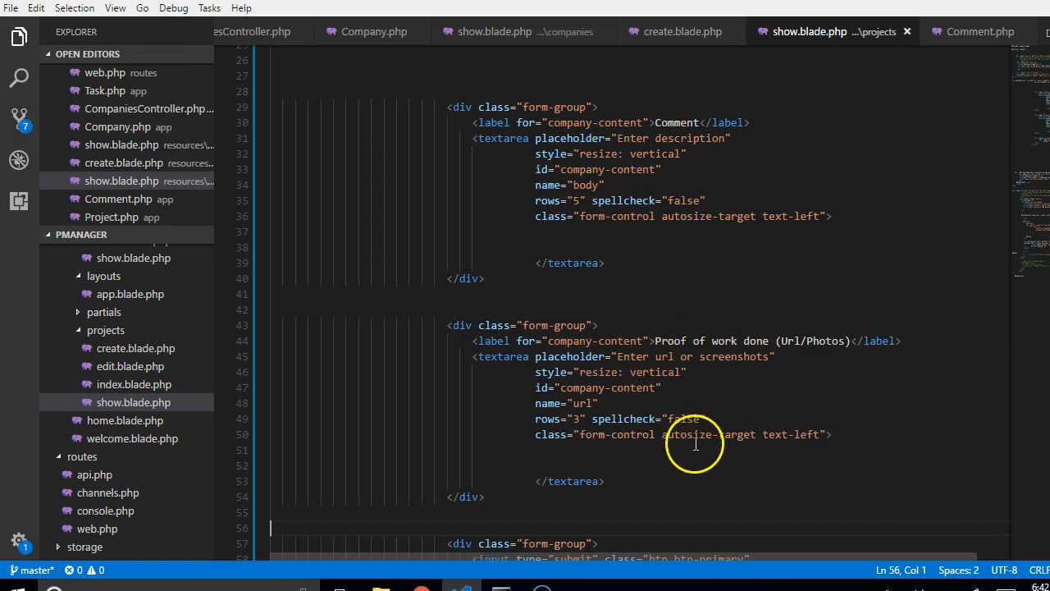
{"action": "mouse_move", "coordinate": [580, 139]}
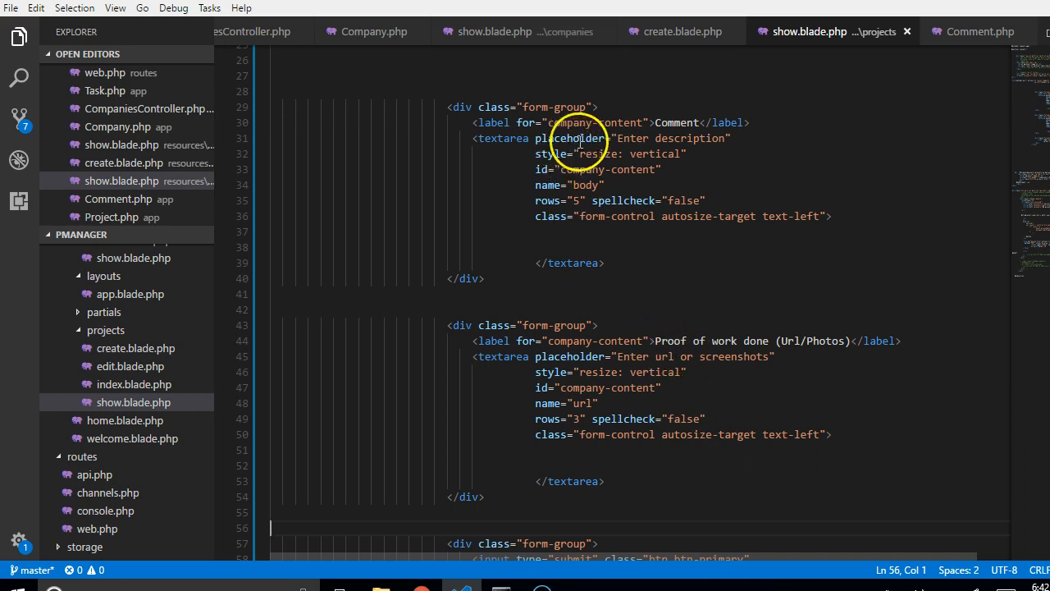
Set the placeholder to 'Enter comment', use comment-content ids, and open companies/edit.blade.php
{"action": "left_click", "coordinate": [680, 146]}
{"action": "type", "text": "c"}
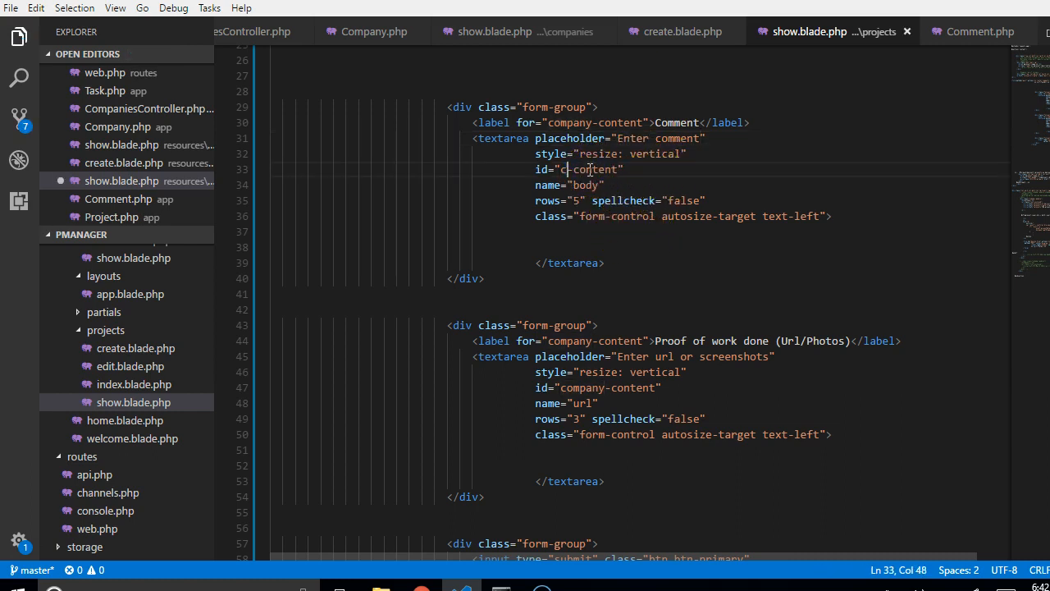
{"action": "type", "text": "omment"}
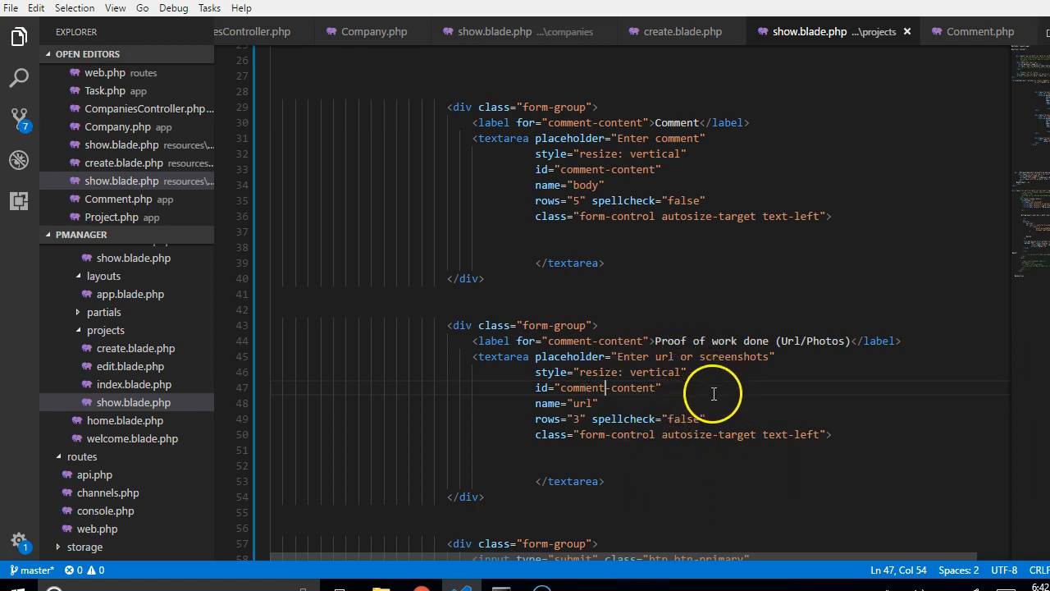
{"action": "scroll", "scroll_direction": "down", "scroll_amount": 3}
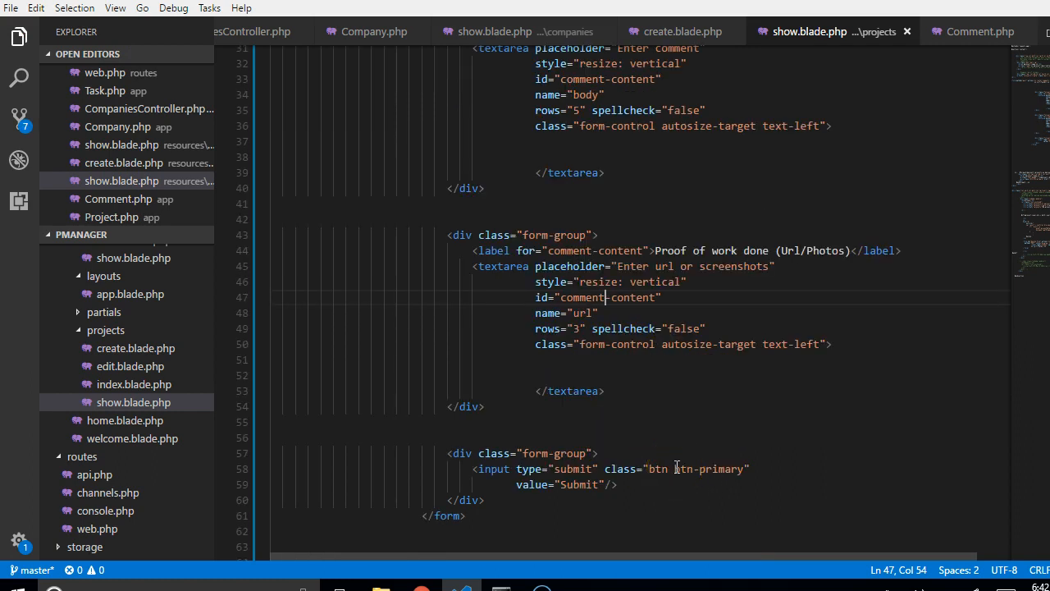
{"action": "scroll", "scroll_direction": "up", "scroll_amount": 3}
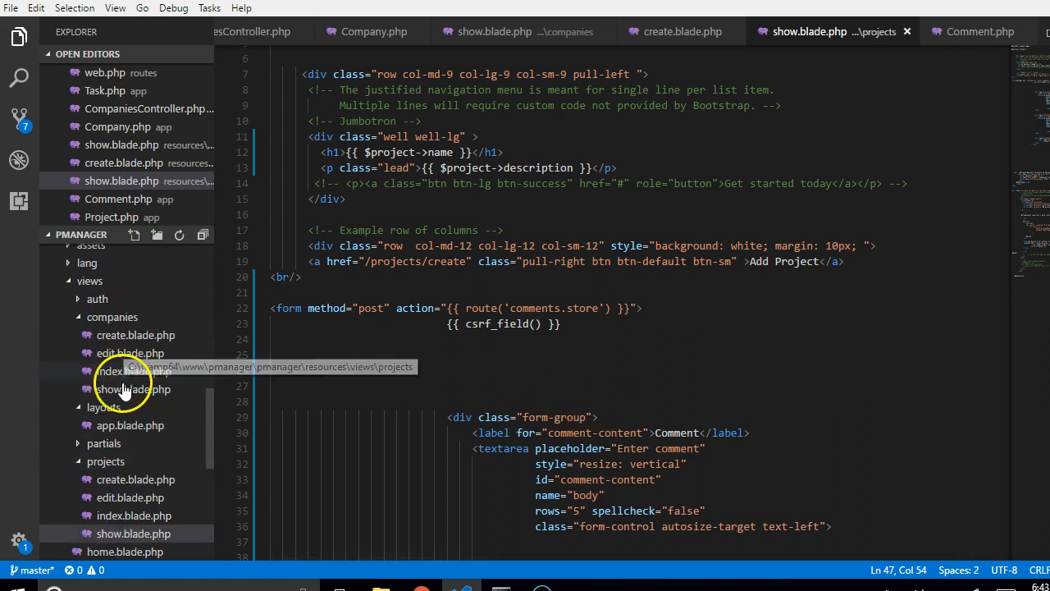
{"action": "left_click", "coordinate": [129, 352]}
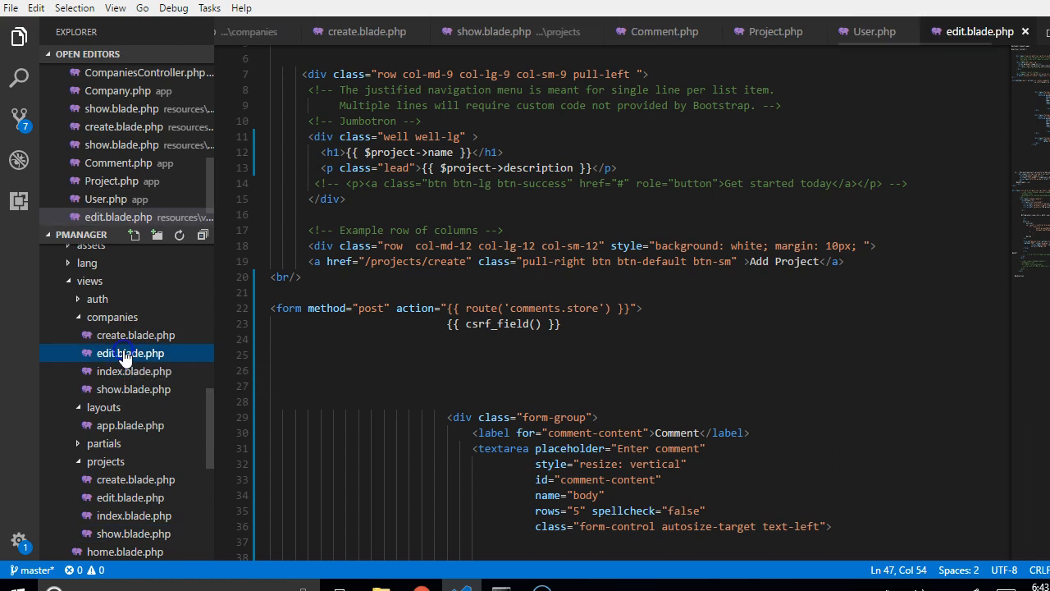
Paste the hidden _method input into show.blade.php and change it to commentable with value Project
{"action": "left_click", "coordinate": [131, 353]}
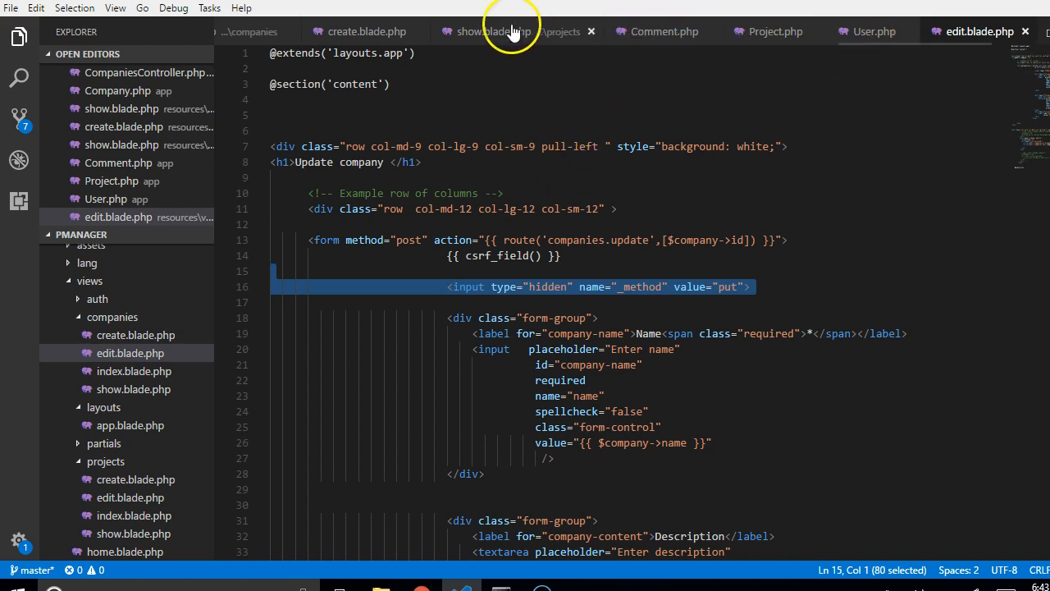
{"action": "left_click", "coordinate": [492, 31]}
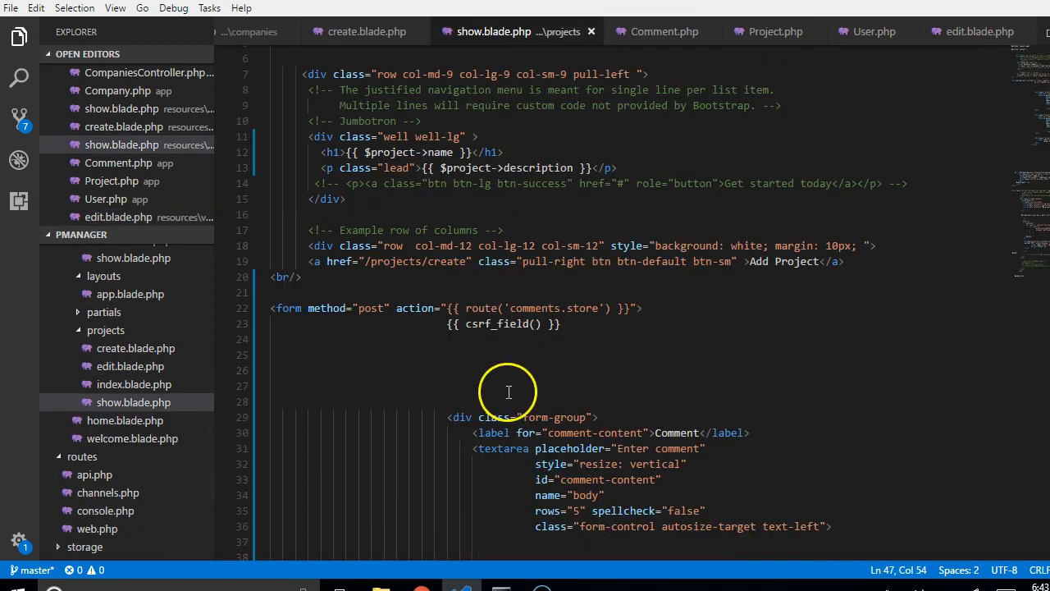
{"action": "type", "text": "<input type=\"hidden\" name=\"_method\" value=\"put\">"}
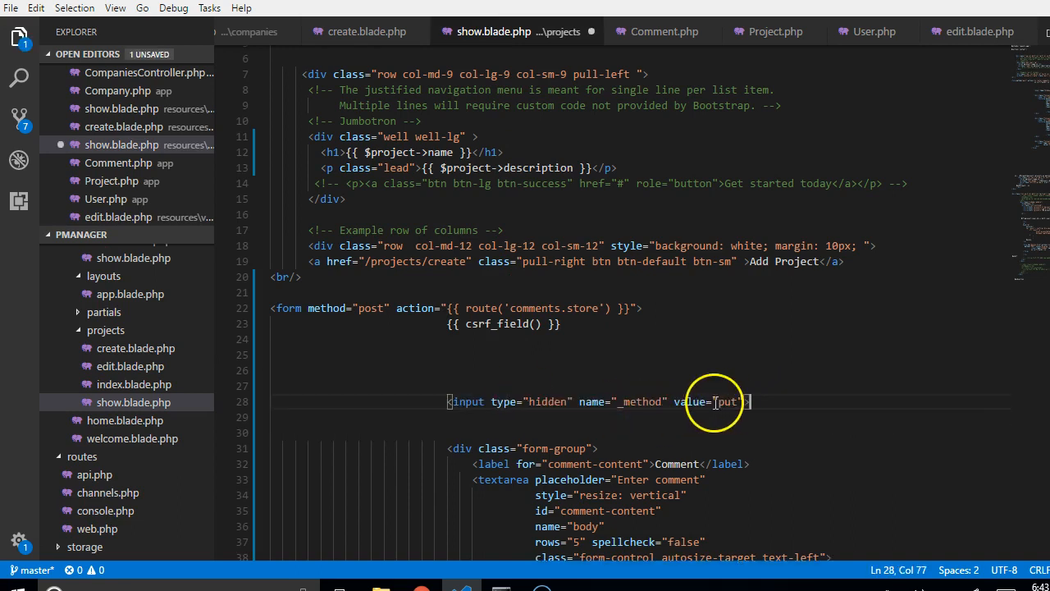
{"action": "double_click", "coordinate": [641, 402]}
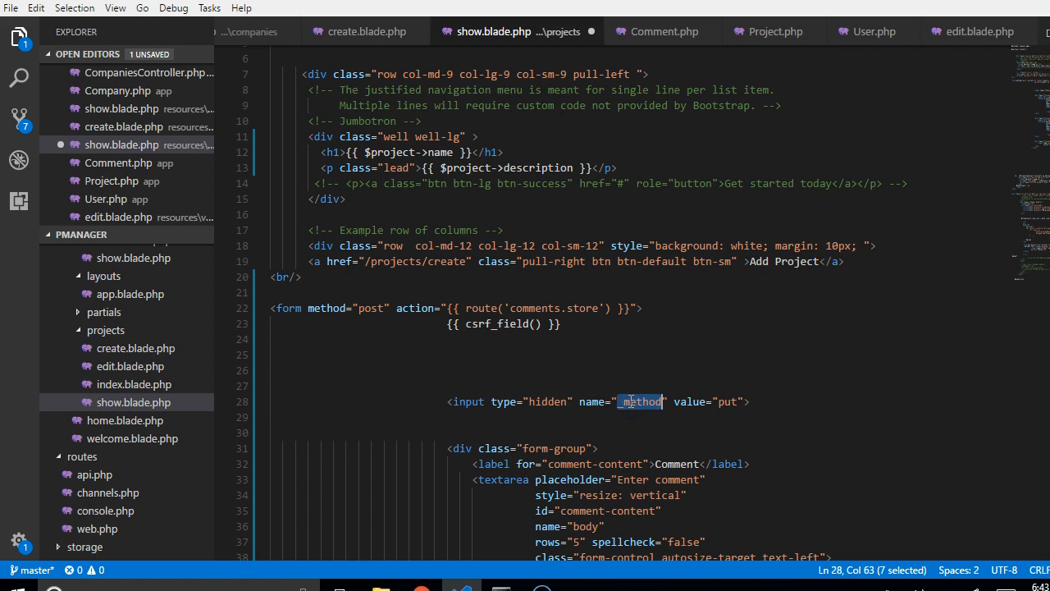
{"action": "type", "text": "commentable"}
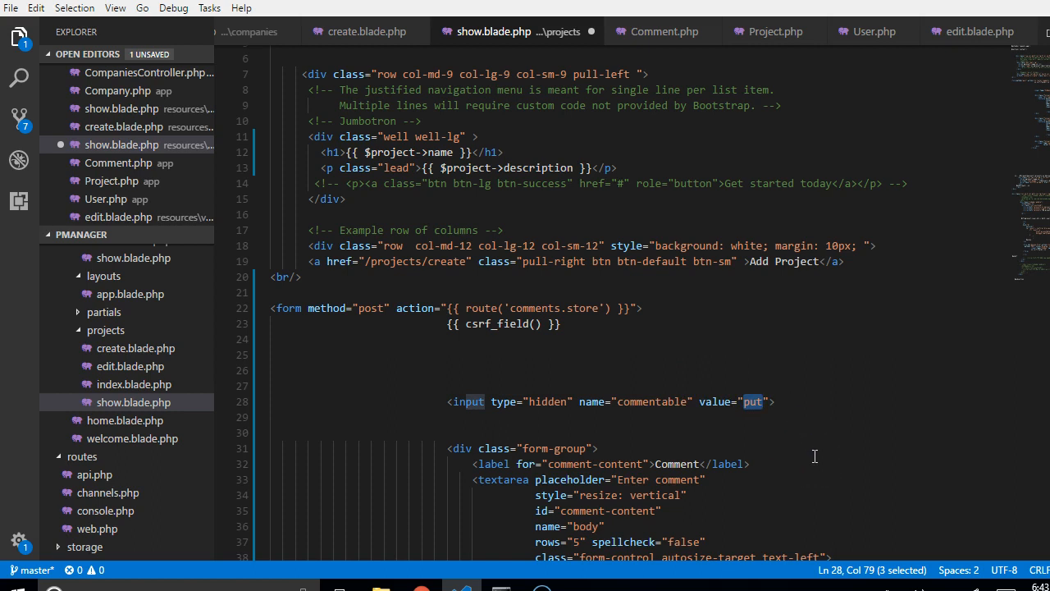
{"action": "type", "text": "Project"}
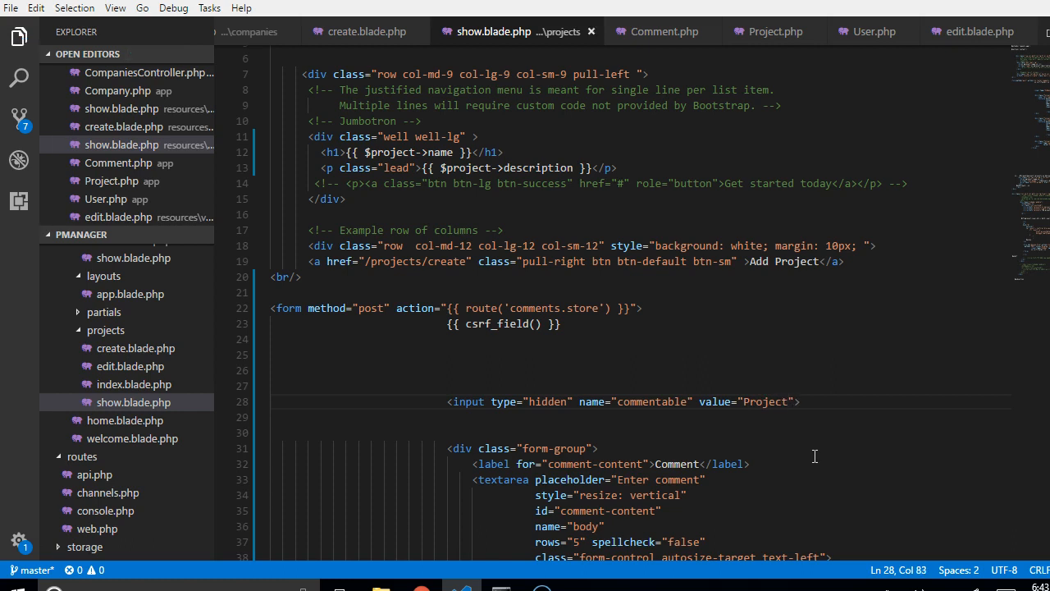
Duplicate the hidden input as commentable_id with value {{$project->id}}
{"action": "key", "text": "Shift+Alt+Down"}
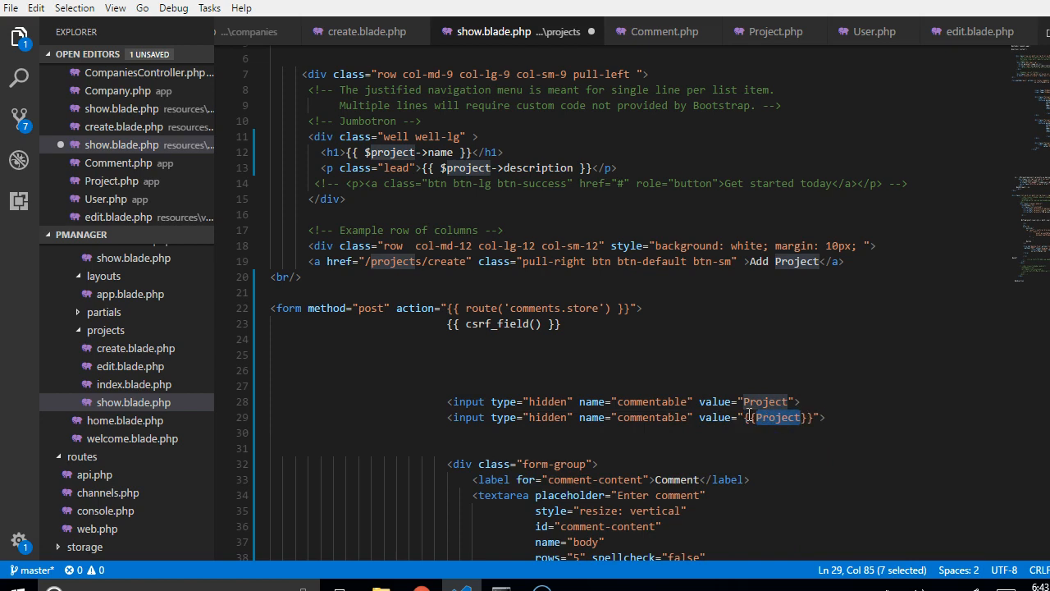
{"action": "type", "text": "$p"}
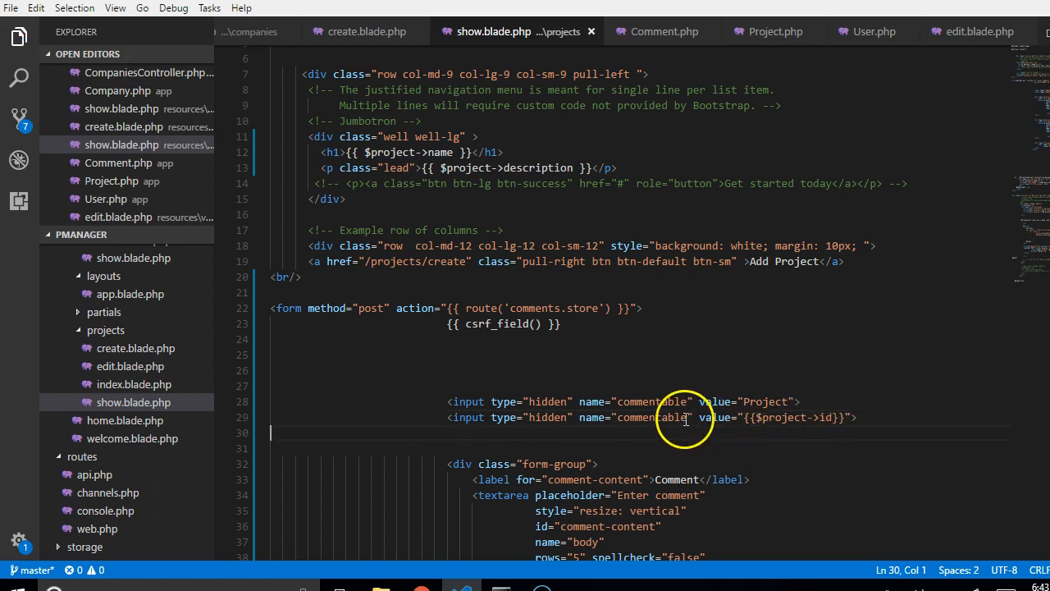
{"action": "type", "text": "_id"}
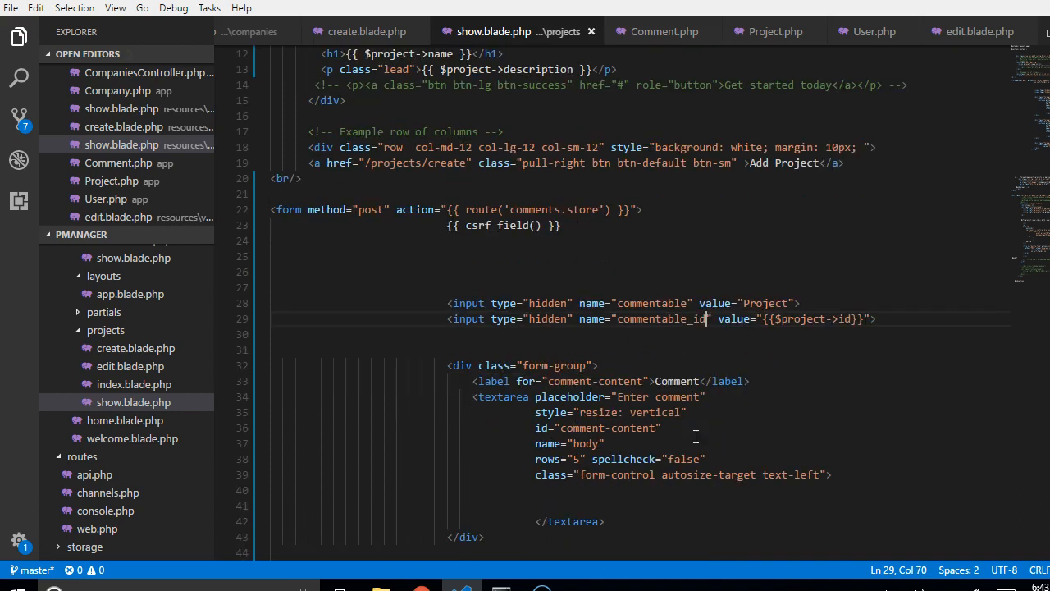
{"action": "scroll", "scroll_direction": "down", "scroll_amount": 3}
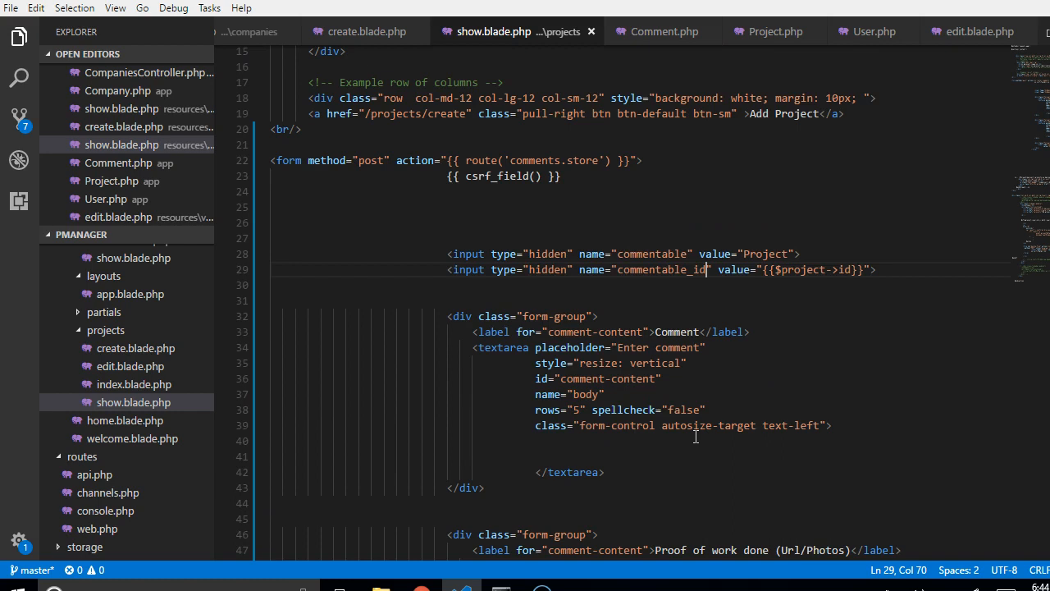
{"action": "scroll", "scroll_direction": "down", "scroll_amount": 3}
{"action": "type", "text": "<"}
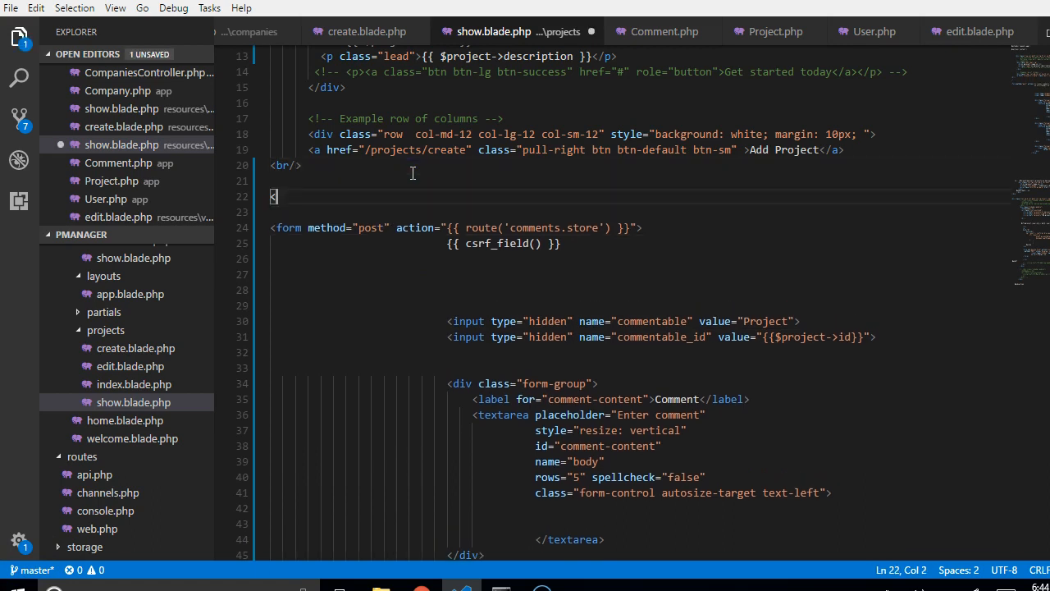
Open <div class="row"> above the comment form and move its closing </div> below </form>
{"action": "type", "text": "div cl"}
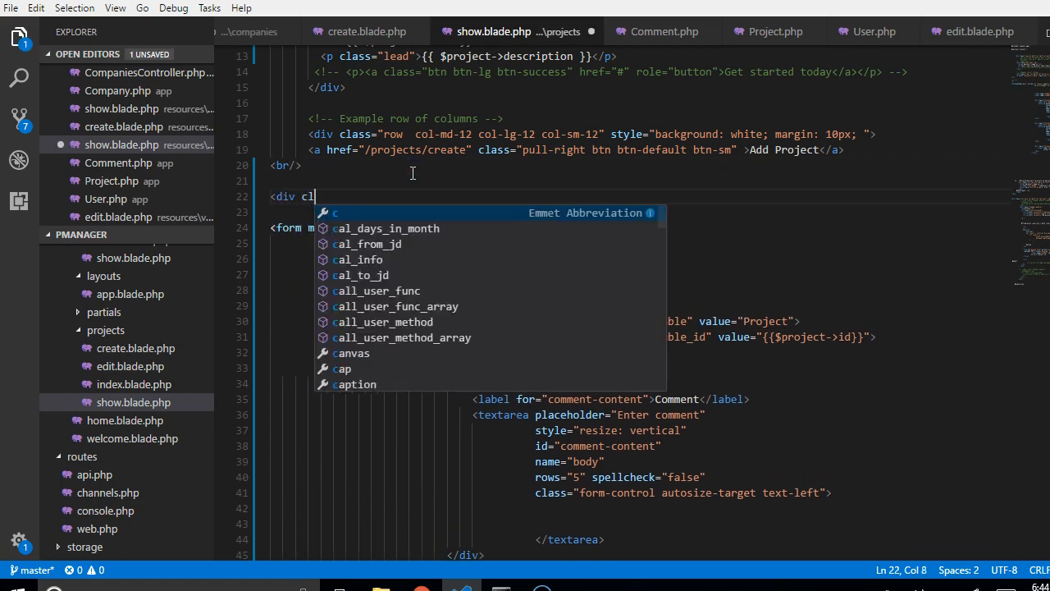
{"action": "type", "text": "ass="}
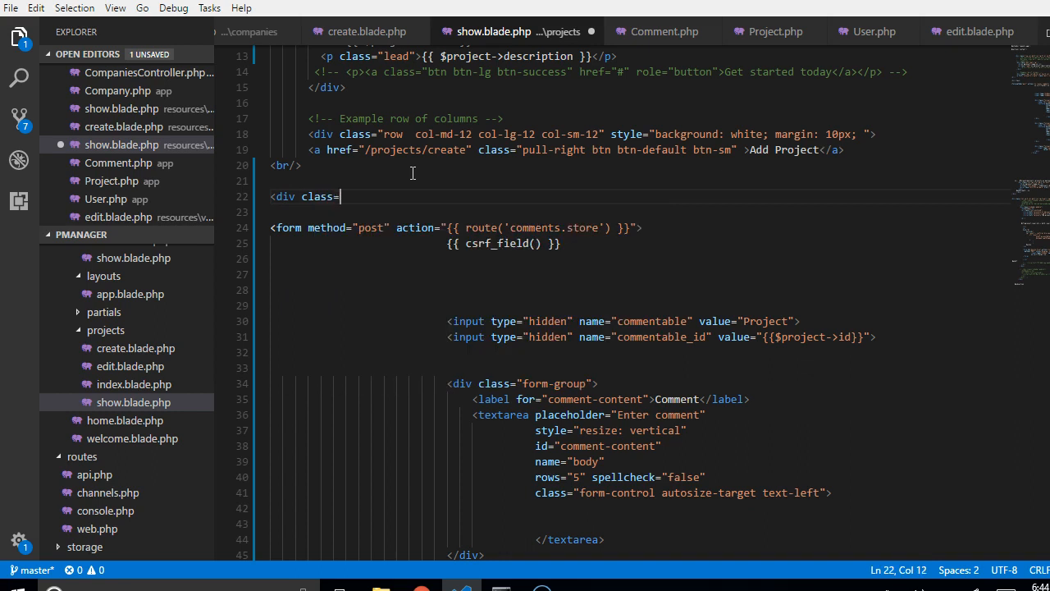
{"action": "type", "text": "row\""}
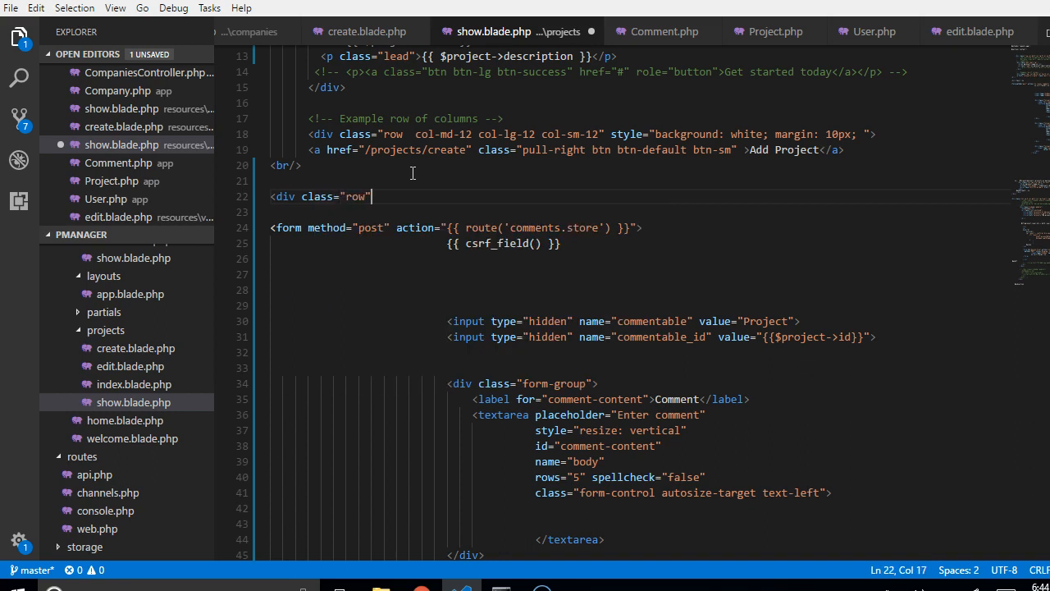
{"action": "type", "text": ">"}
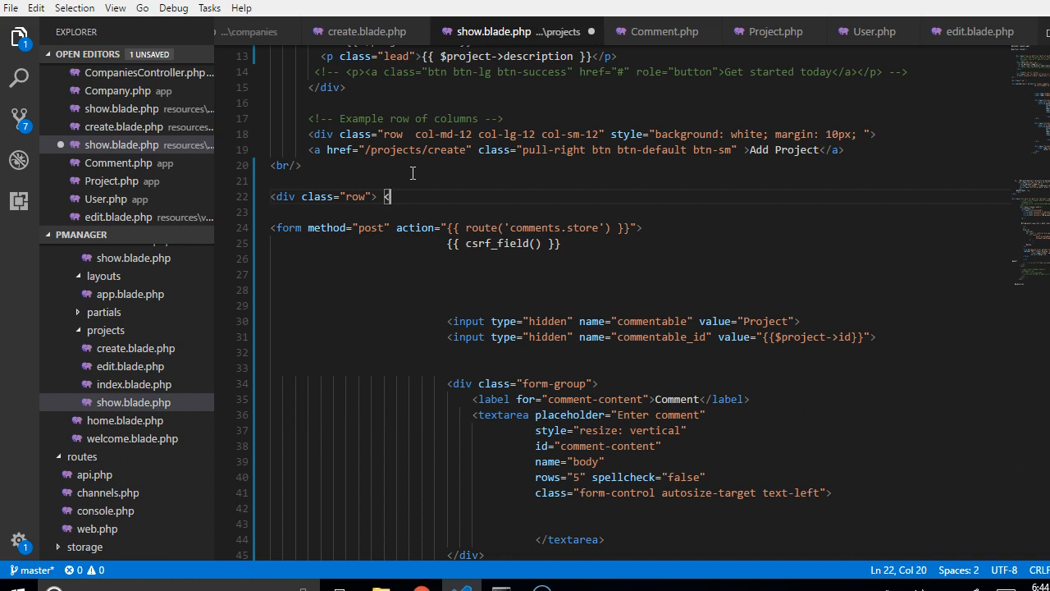
{"action": "type", "text": "</div>"}
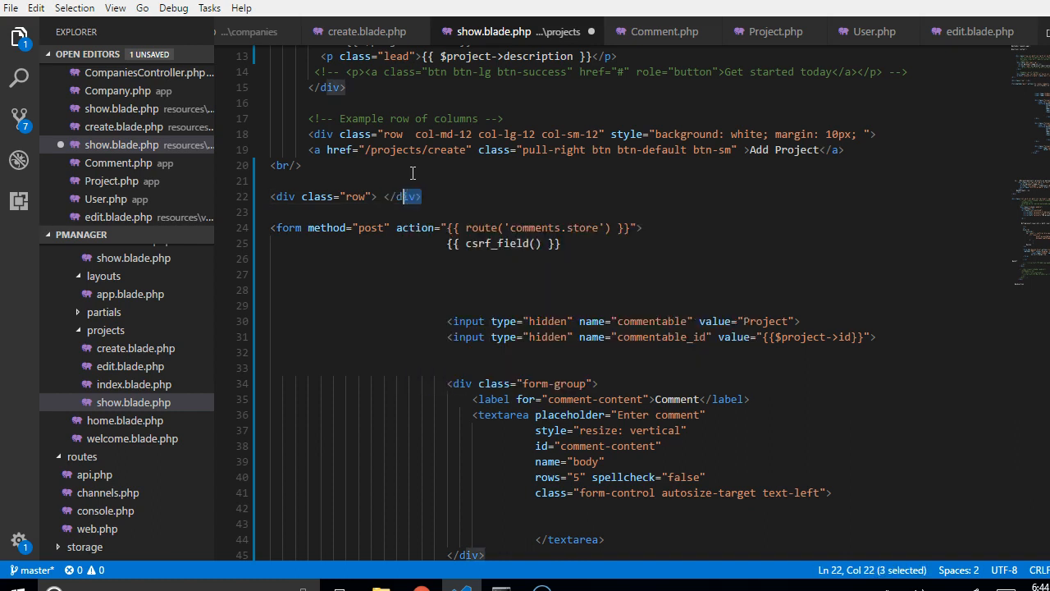
{"action": "key", "text": "Delete"}
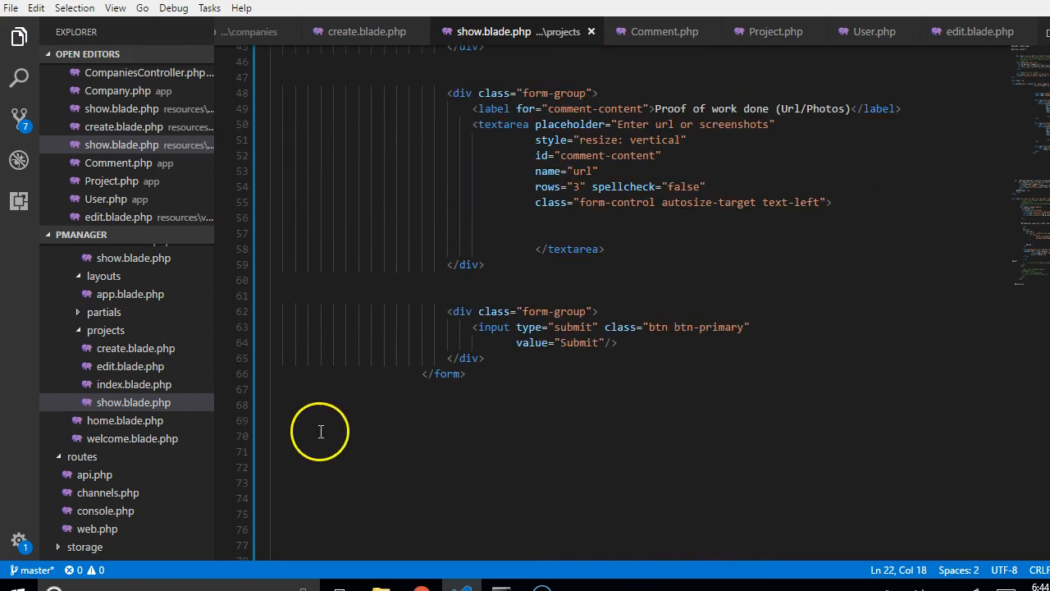
{"action": "type", "text": "</div>"}
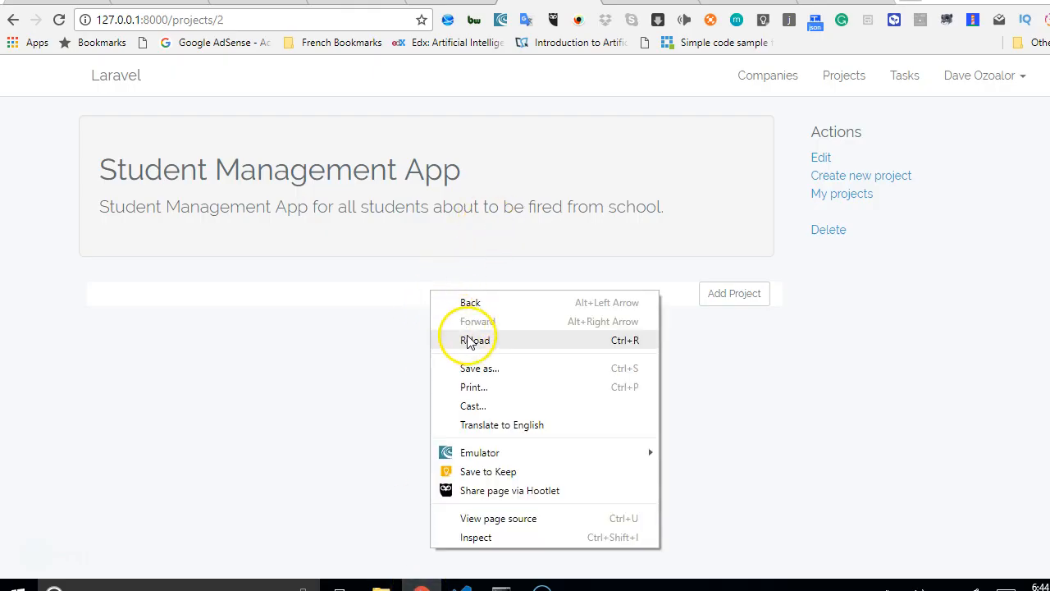
Reload the project 2 page in Chrome to check the new comment form layout
{"action": "left_click", "coordinate": [475, 339]}
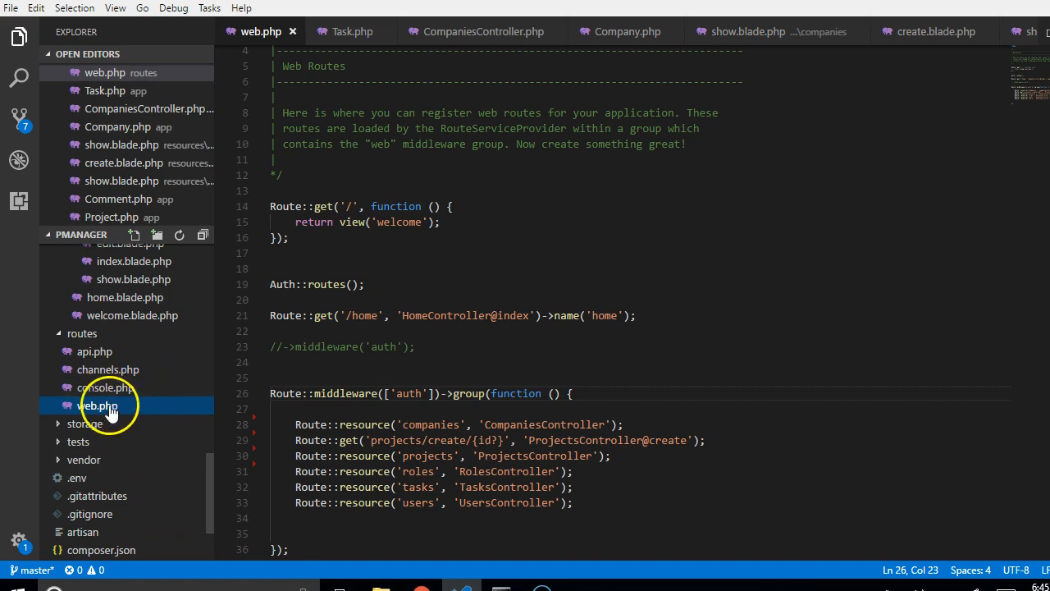
{"action": "mouse_move", "coordinate": [97, 405]}
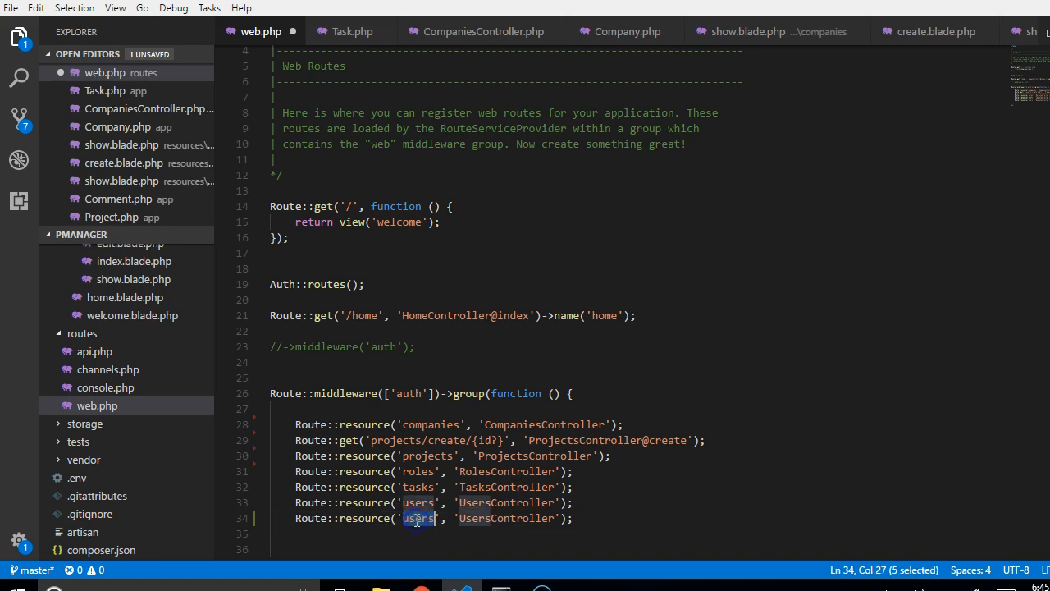
Rename the duplicated users resource route to 'comments' and select its controller name for replacement
{"action": "type", "text": "comments"}
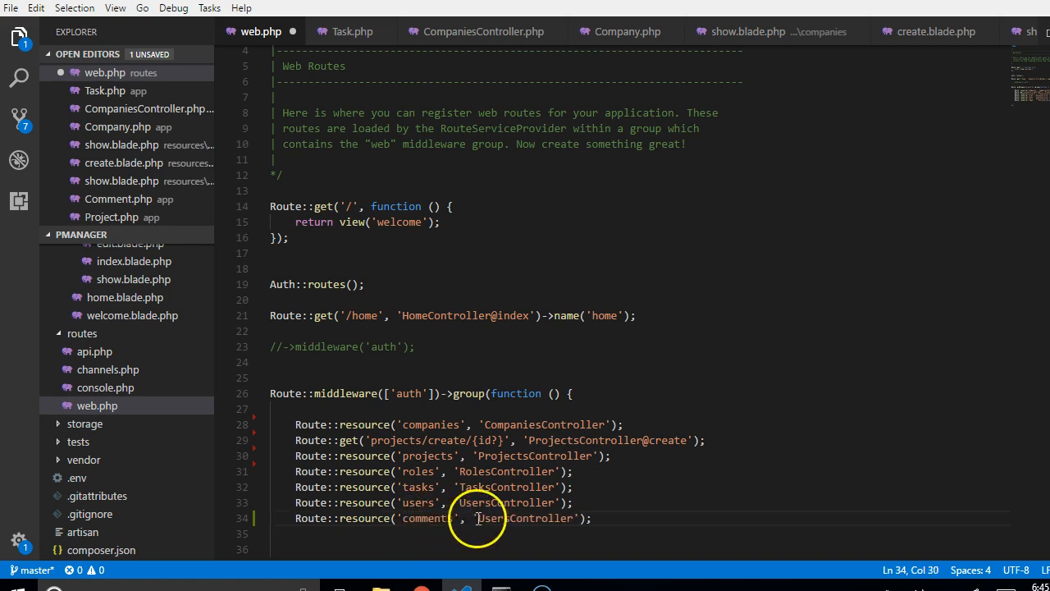
{"action": "double_click", "coordinate": [486, 518]}
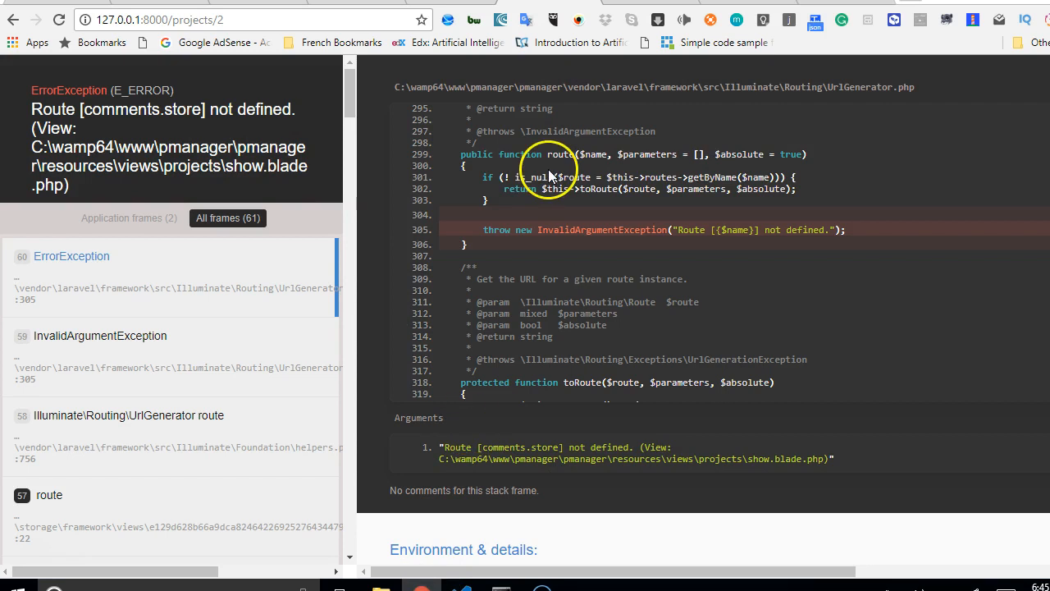
Reload the project page so the Comment and Proof of work form renders, then return to the editor
{"action": "right_click", "coordinate": [548, 172]}
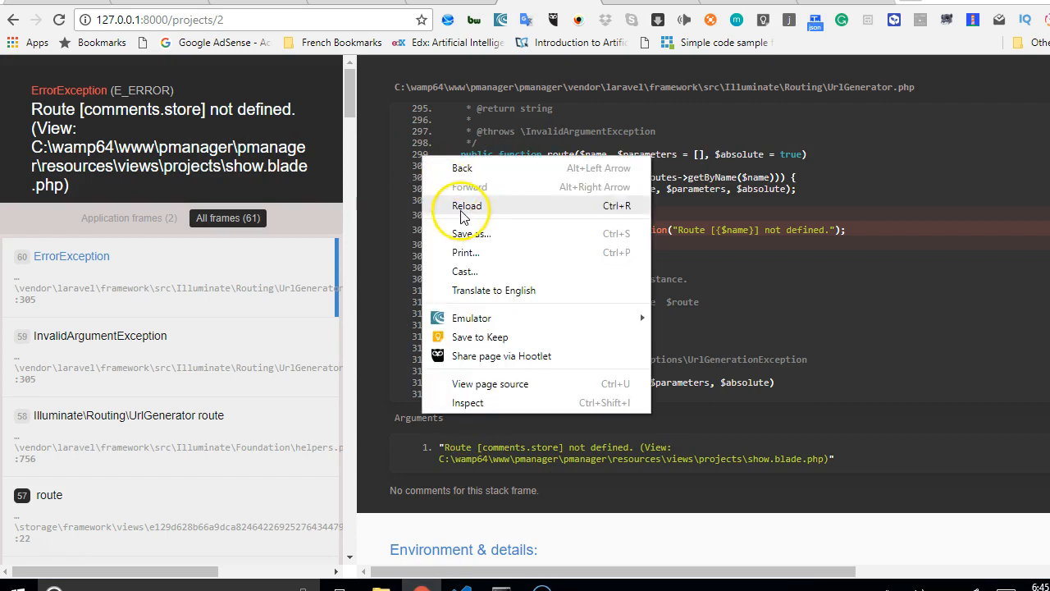
{"action": "left_click", "coordinate": [466, 205]}
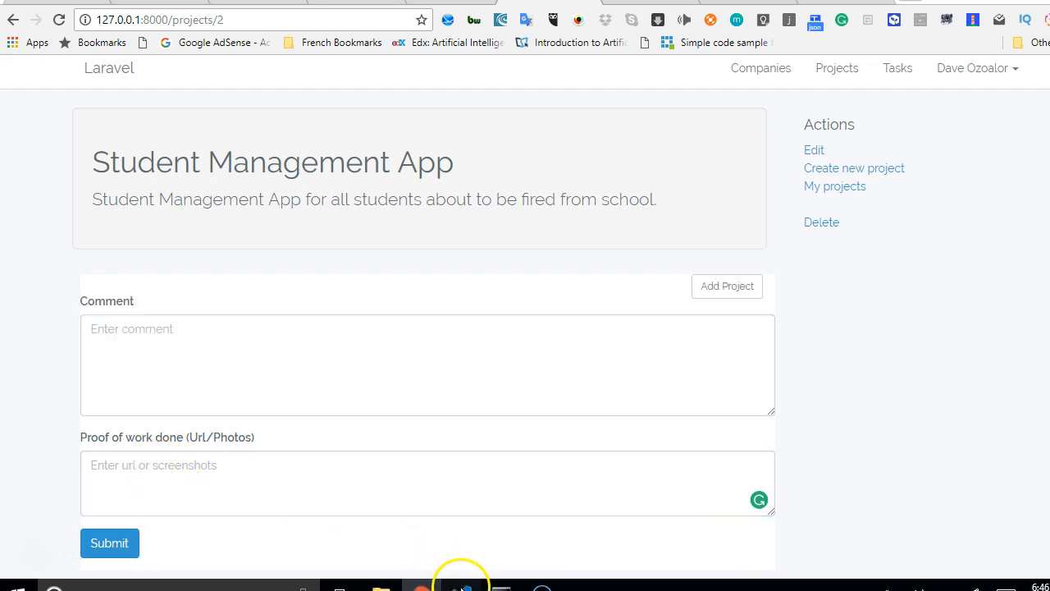
{"action": "left_click", "coordinate": [462, 587]}
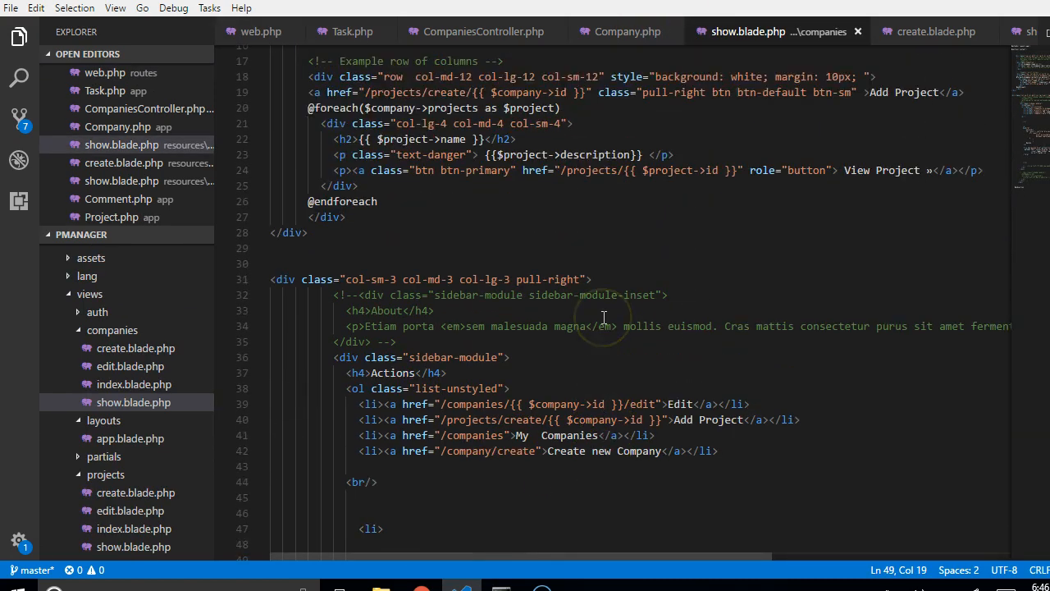
Change the Comment textarea to rows="3" and the proof-of-work textarea to rows="2"
{"action": "scroll", "scroll_direction": "down", "scroll_amount": 3}
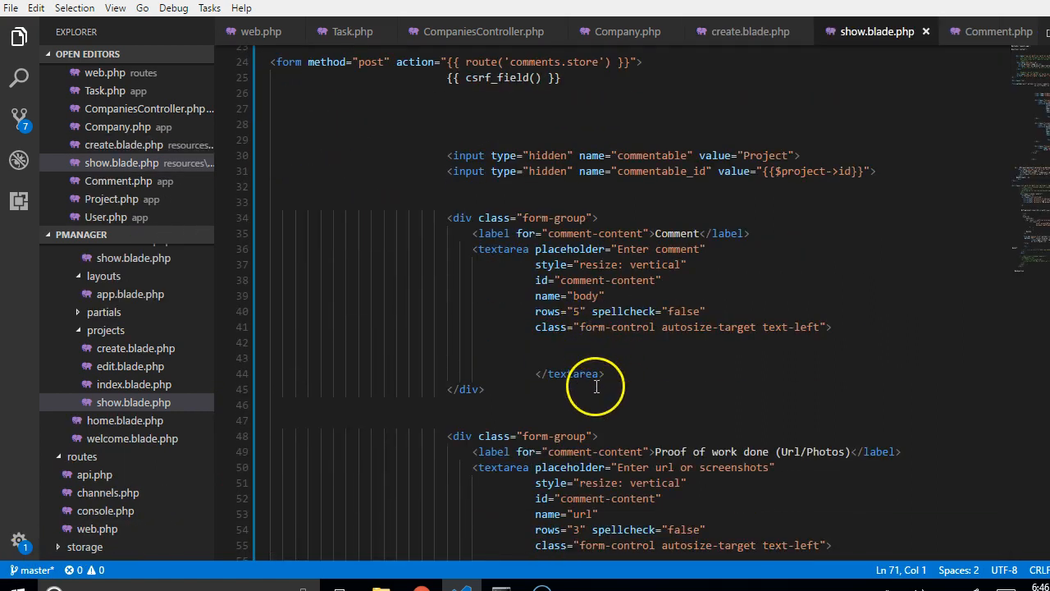
{"action": "double_click", "coordinate": [573, 311]}
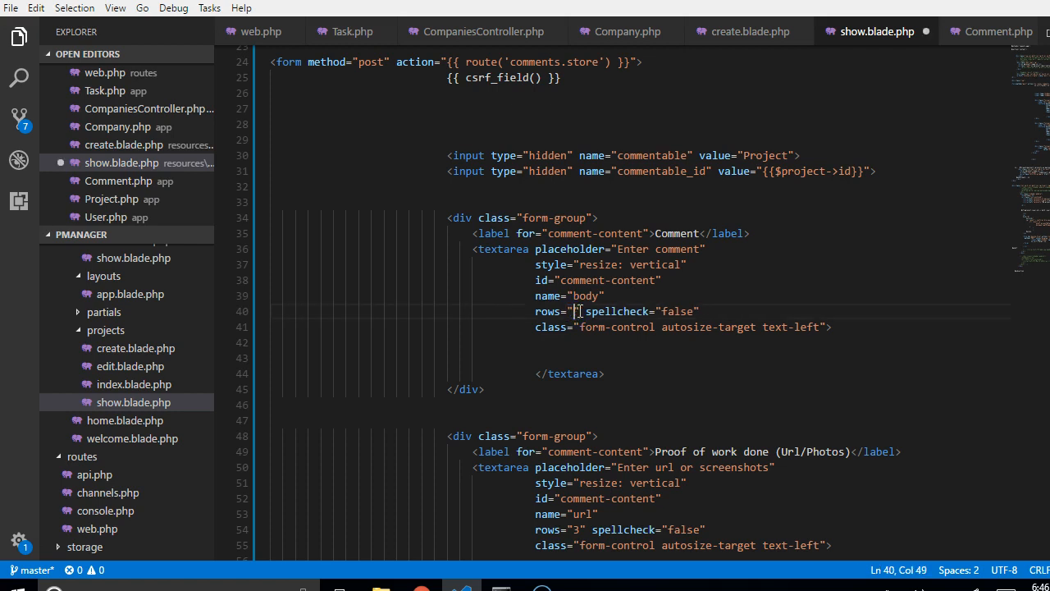
{"action": "type", "text": "3"}
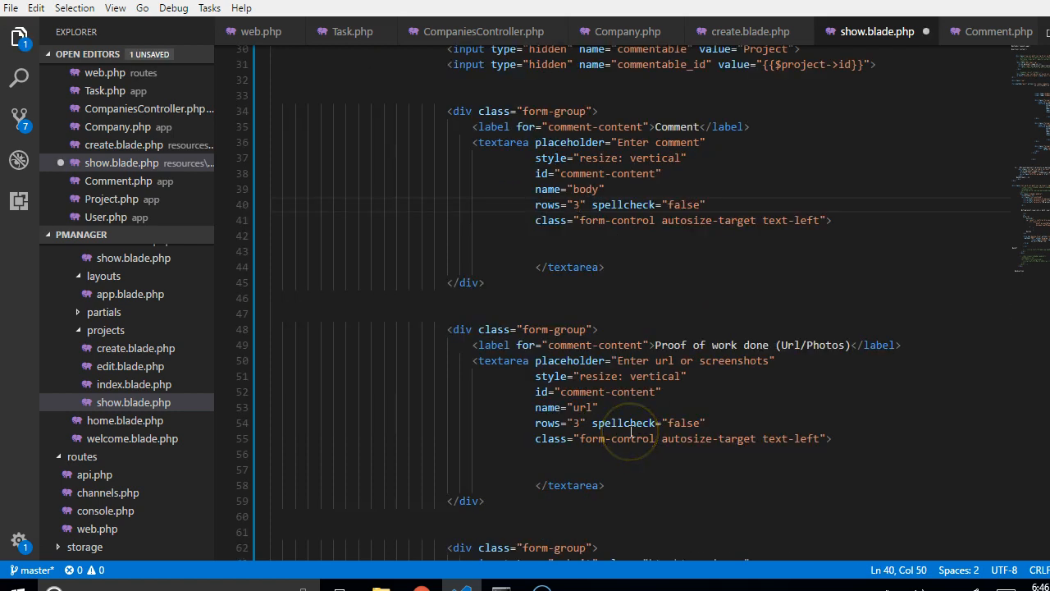
{"action": "left_click", "coordinate": [579, 422]}
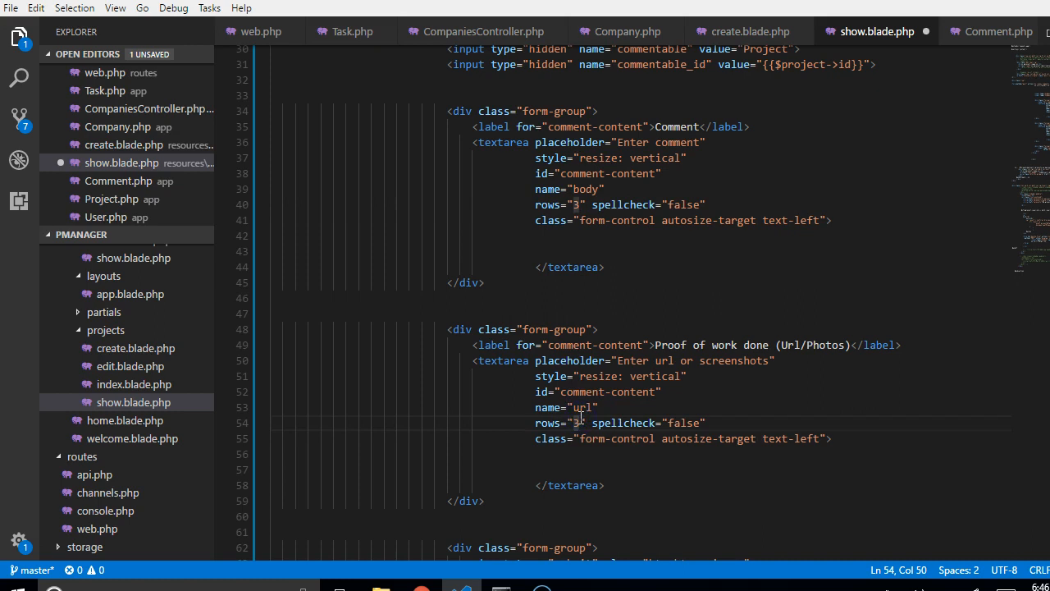
{"action": "type", "text": "2"}
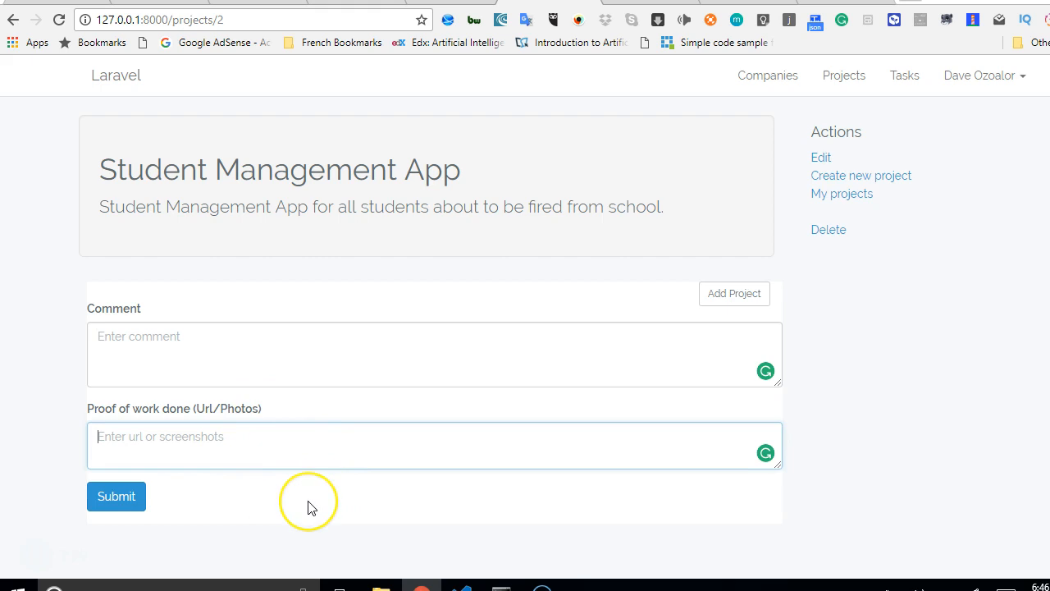
{"action": "mouse_move", "coordinate": [332, 425]}
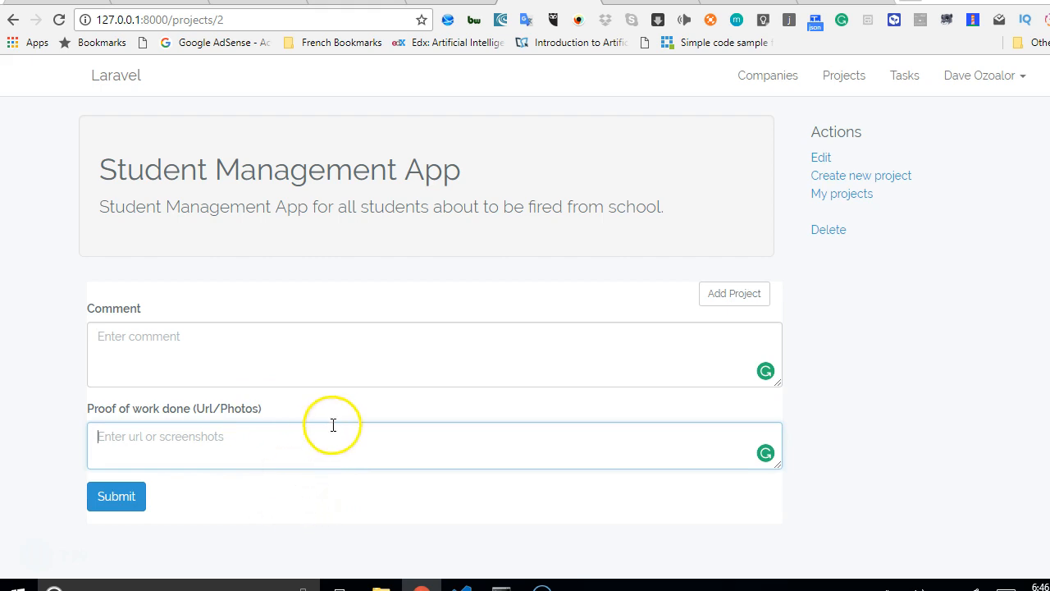
{"action": "mouse_move", "coordinate": [115, 495]}
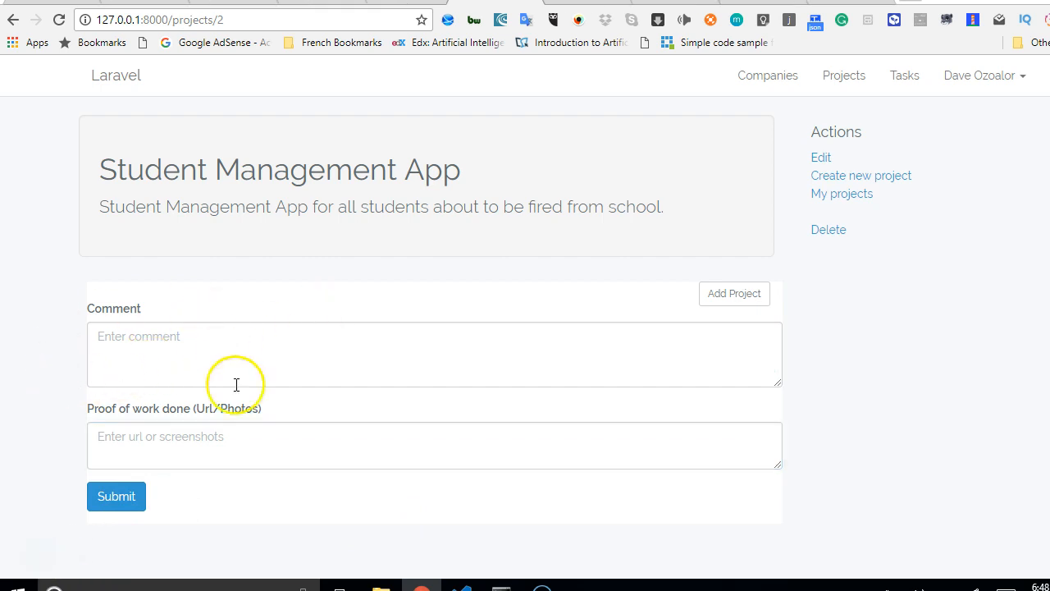
{"action": "mouse_move", "coordinate": [89, 341]}
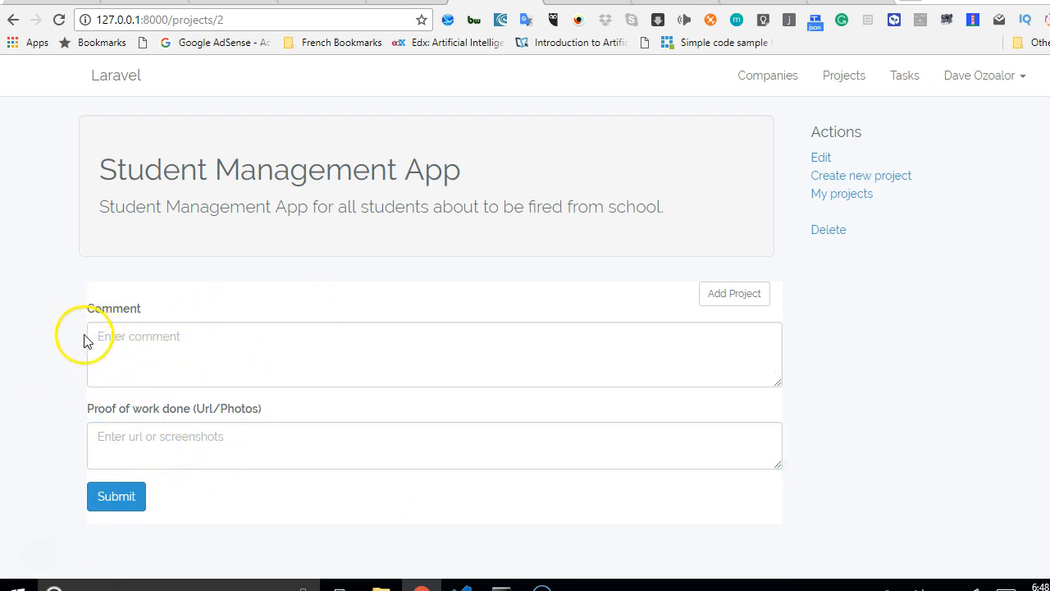
{"action": "mouse_move", "coordinate": [683, 322]}
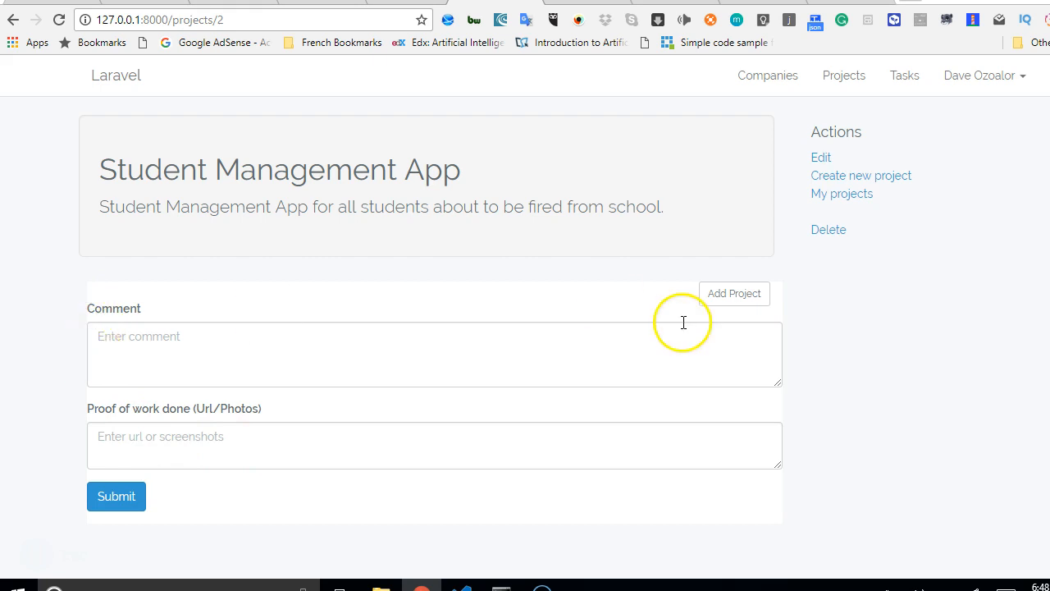
{"action": "mouse_move", "coordinate": [463, 566]}
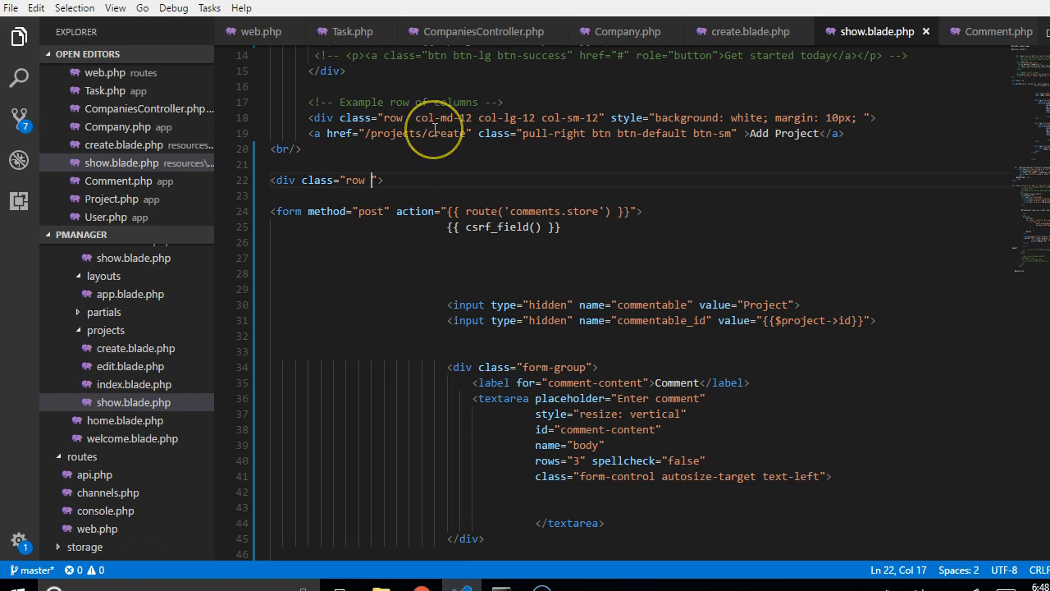
Add 'container-fluid' after 'row' in the line 22 div's class attribute
{"action": "type", "text": "container-fluid"}
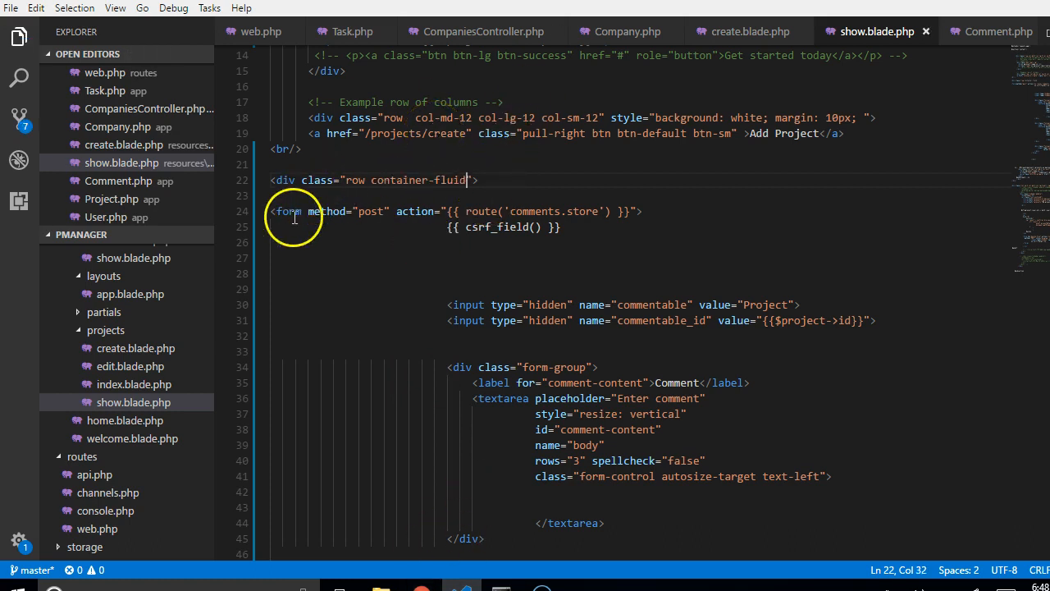
{"action": "mouse_move", "coordinate": [392, 426]}
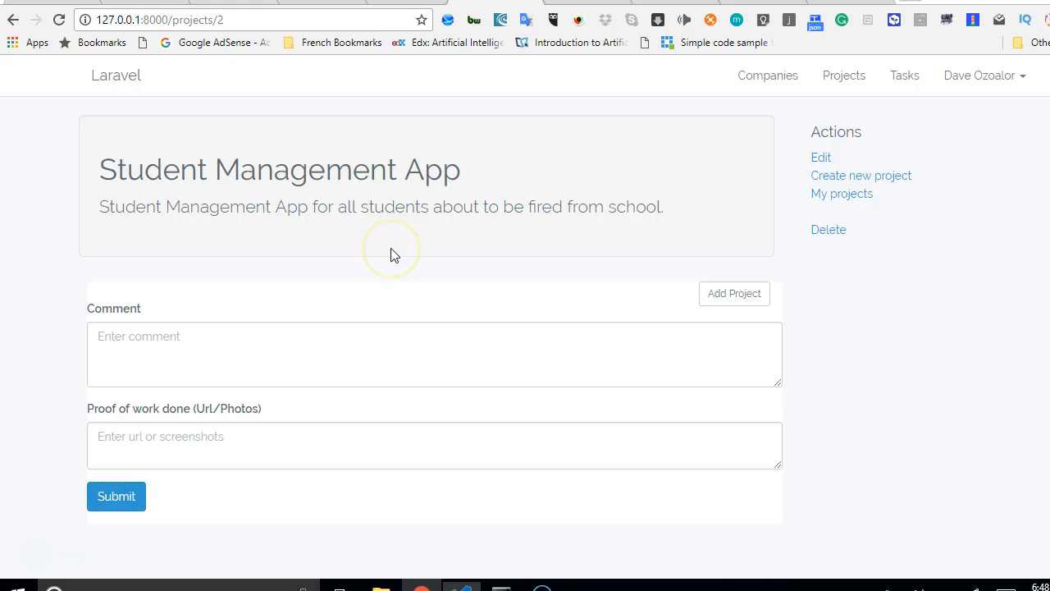
{"action": "mouse_move", "coordinate": [438, 308]}
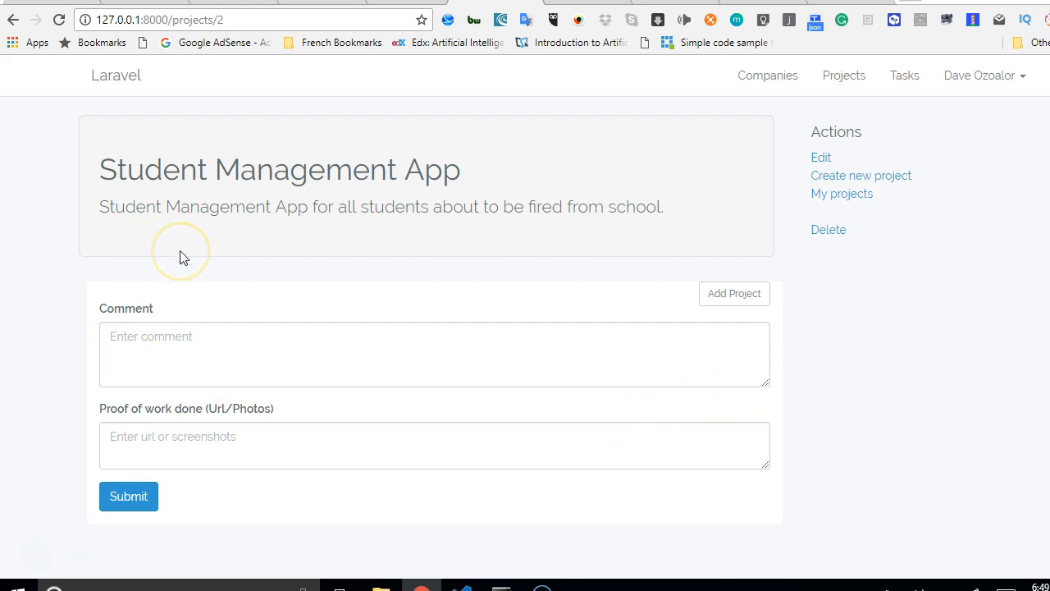
{"action": "mouse_move", "coordinate": [348, 296]}
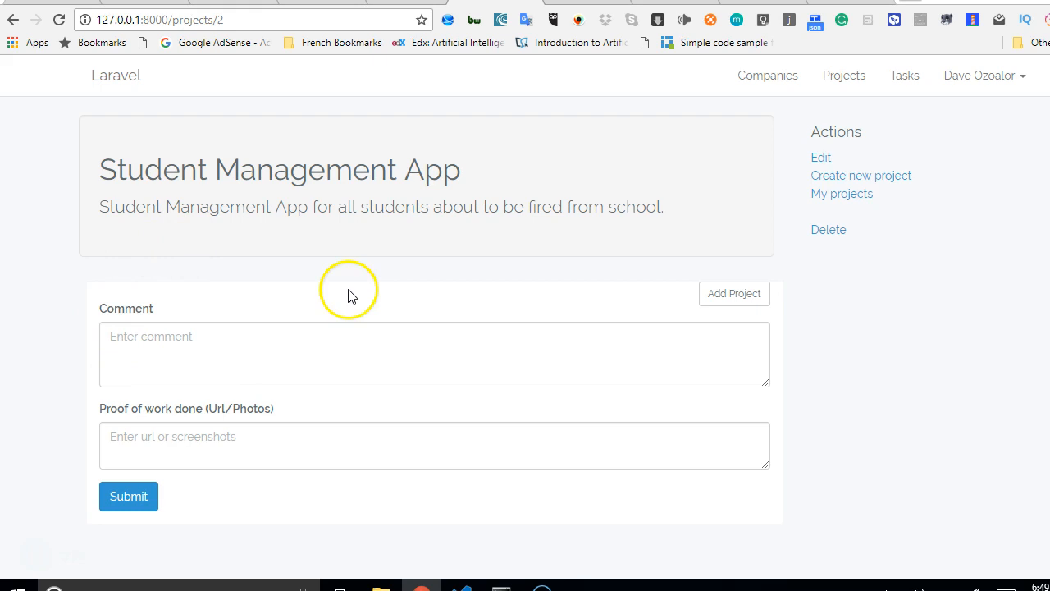
{"action": "mouse_move", "coordinate": [162, 281]}
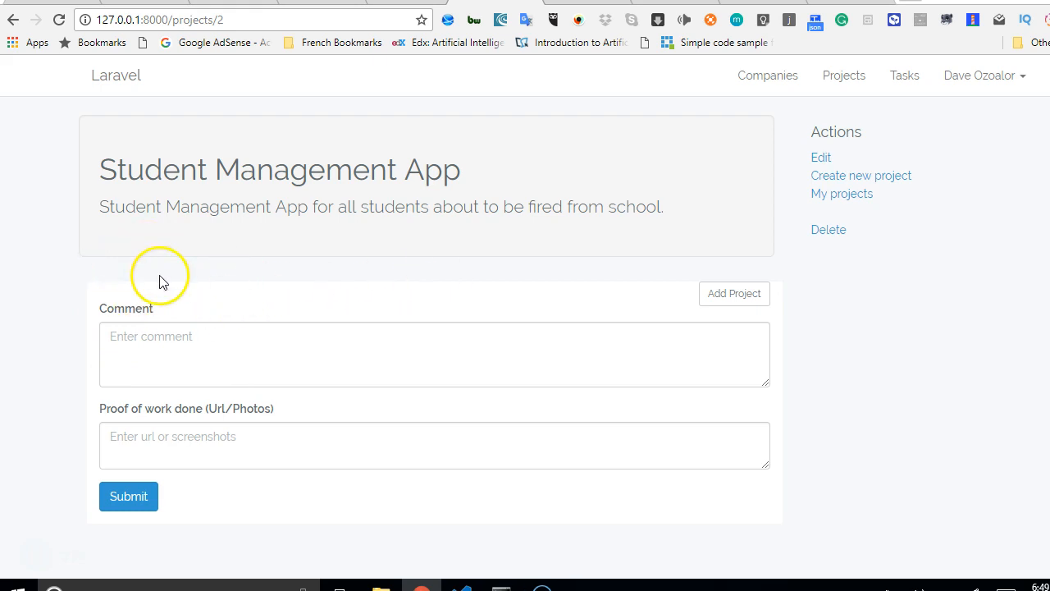
{"action": "mouse_move", "coordinate": [409, 320]}
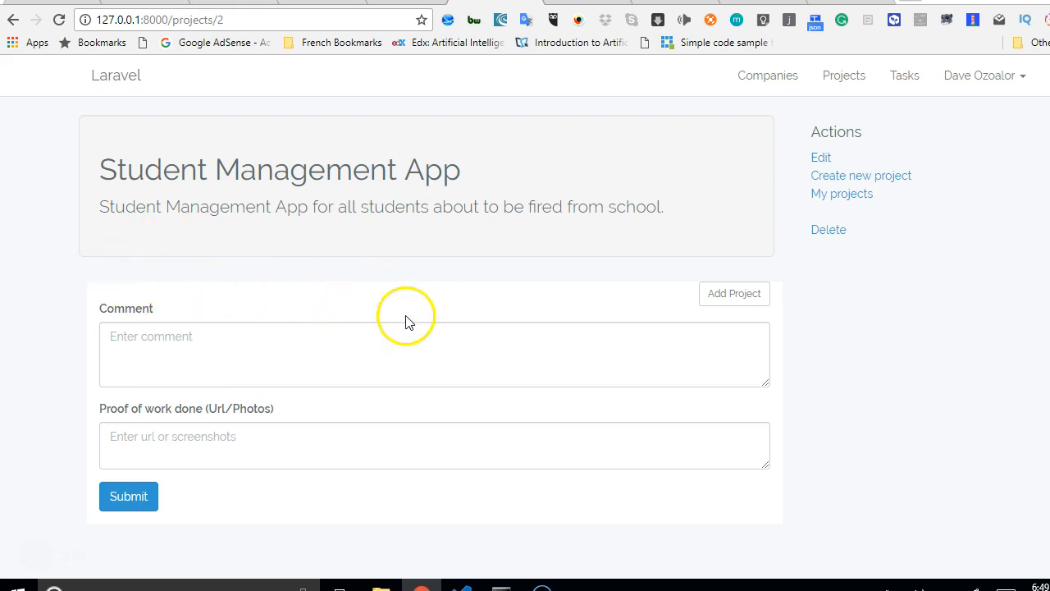
{"action": "mouse_move", "coordinate": [624, 296]}
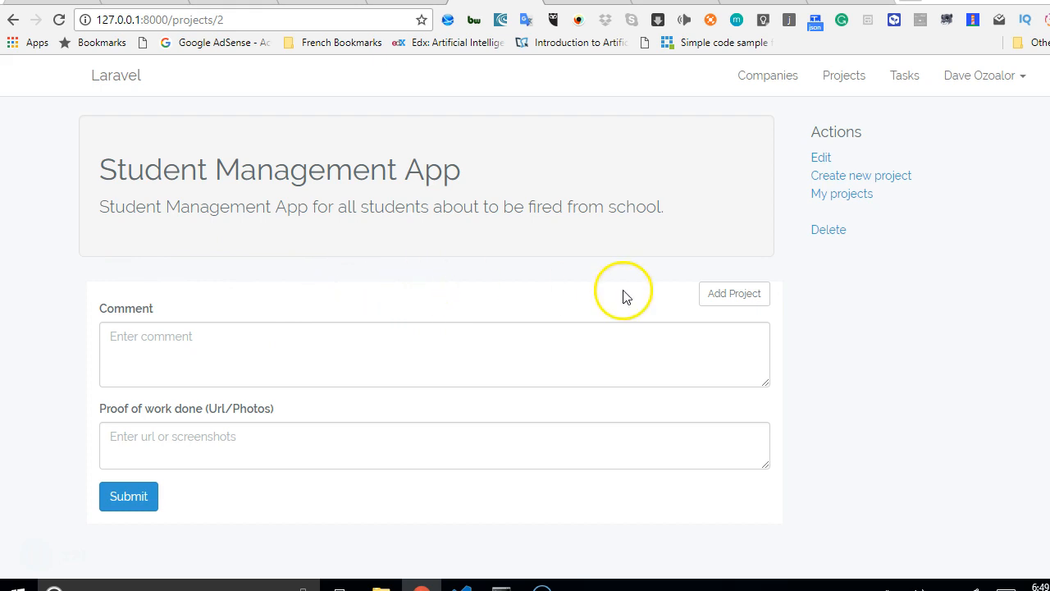
{"action": "mouse_move", "coordinate": [525, 286]}
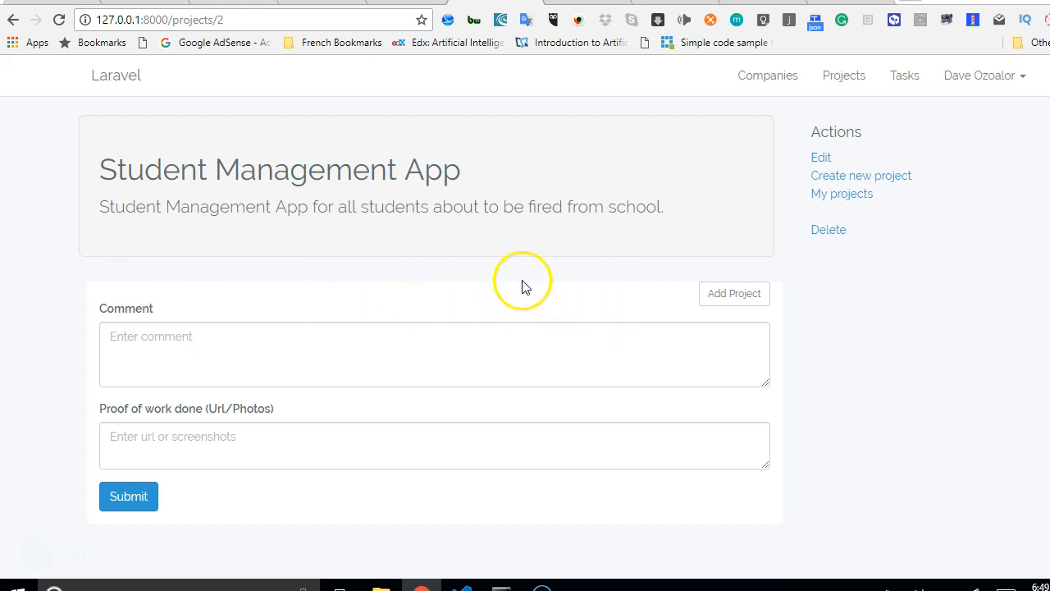